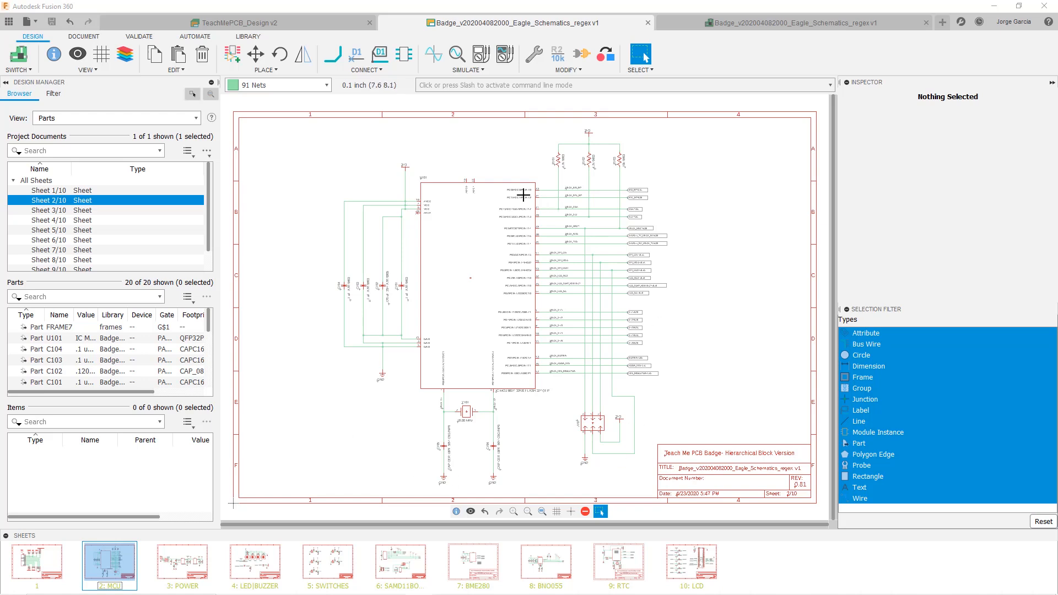
mouse_move(594, 217)
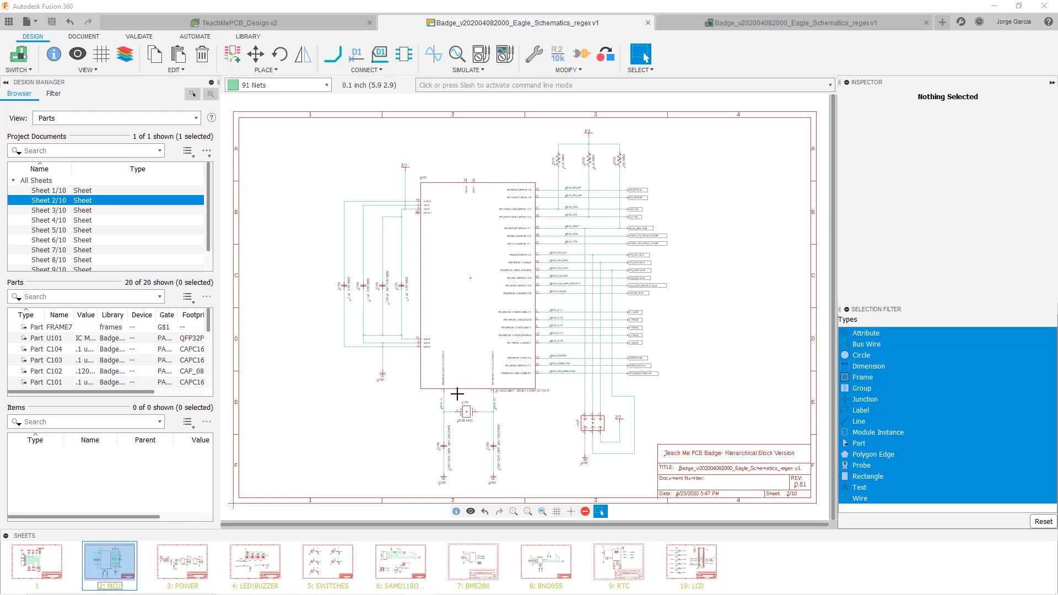
mouse_move(191, 556)
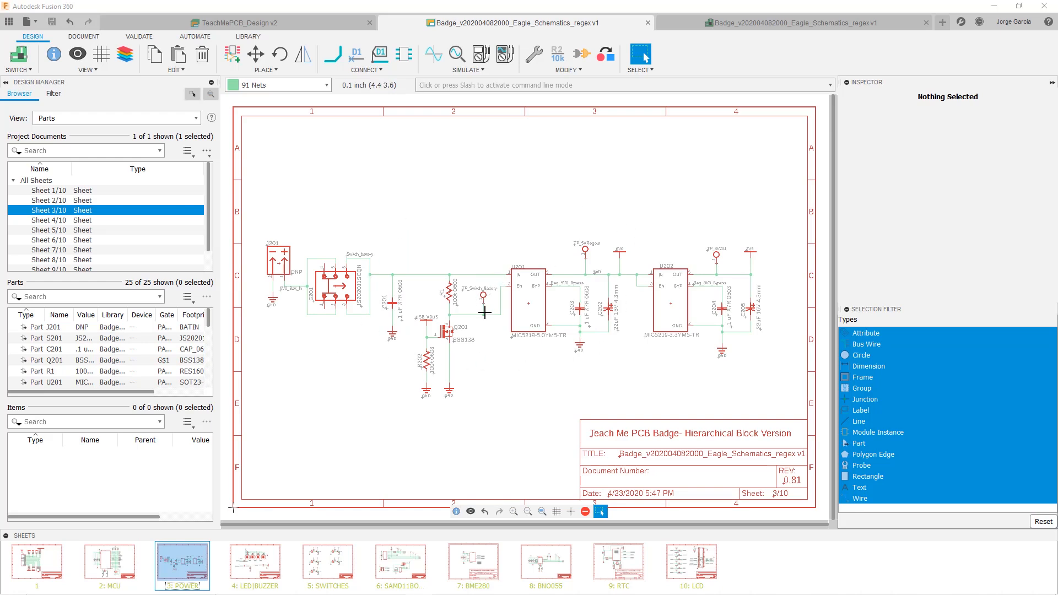
Show the LED/BUZZER sheet (sheet 4) with its four LEDs and buzzer
click(256, 567)
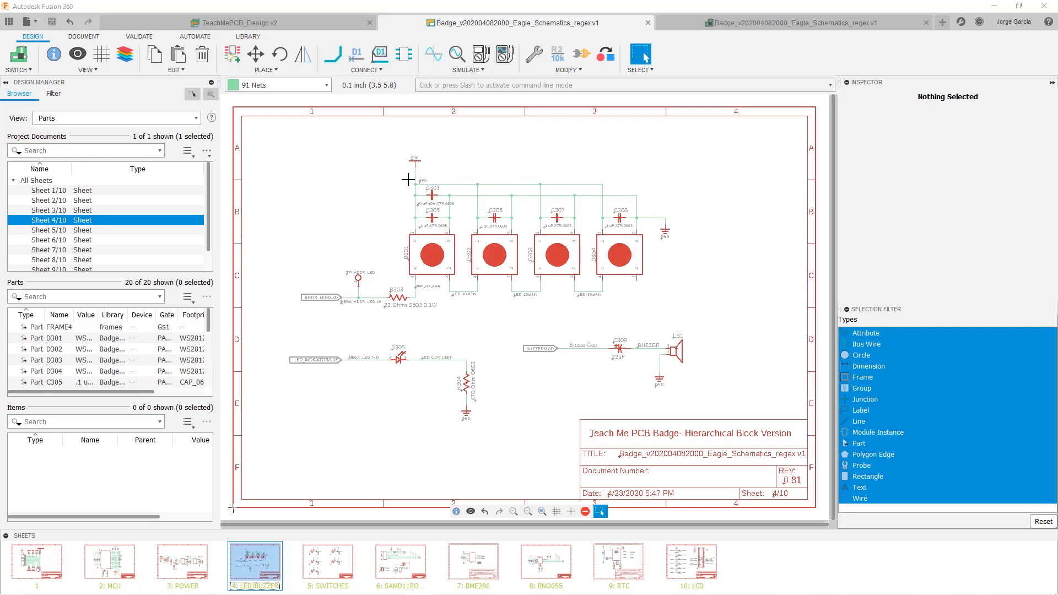
mouse_move(448, 295)
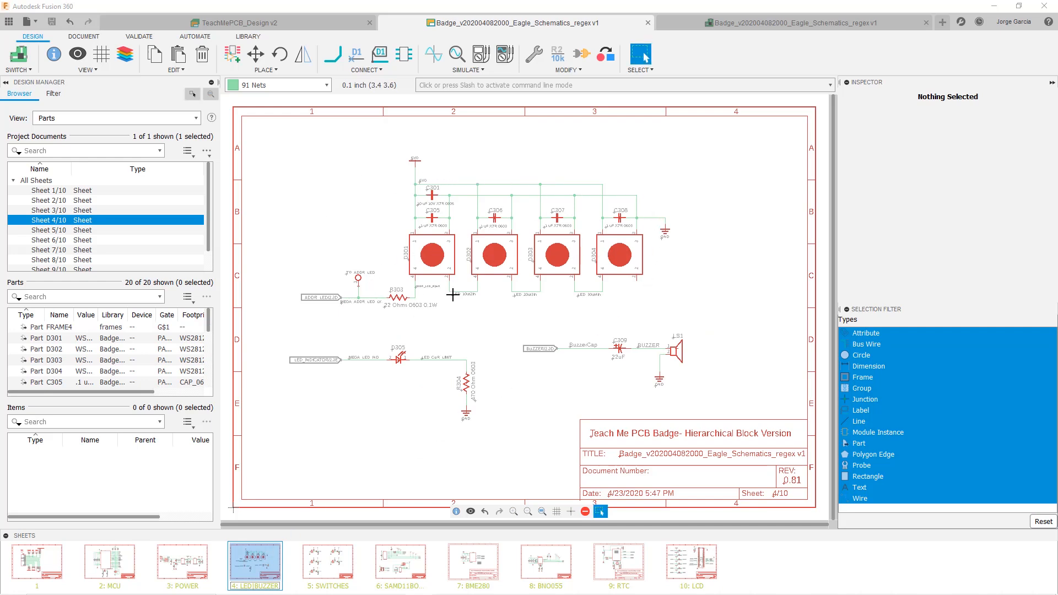
mouse_move(621, 290)
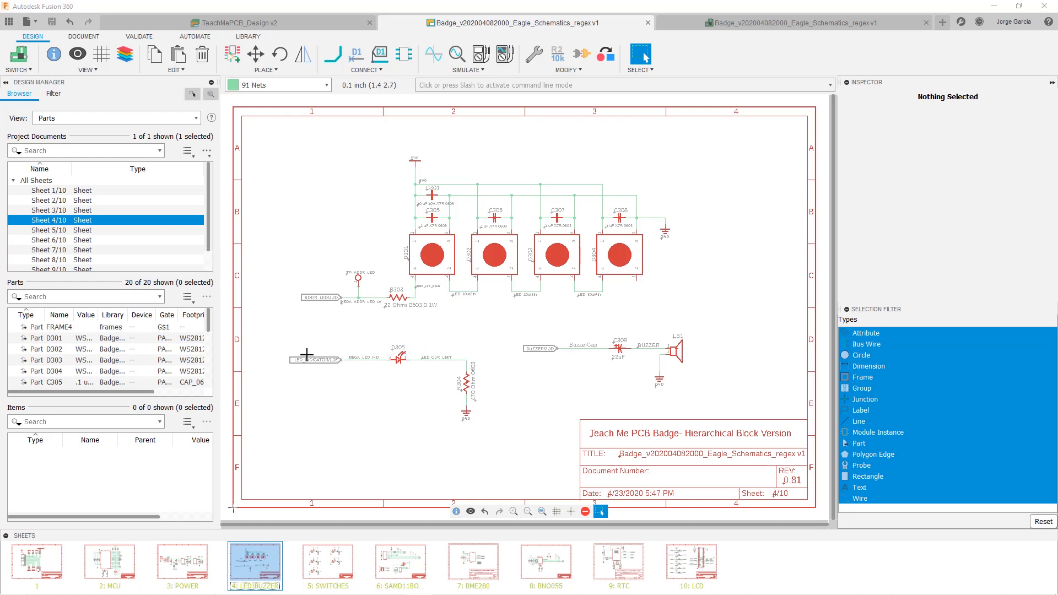
mouse_move(529, 200)
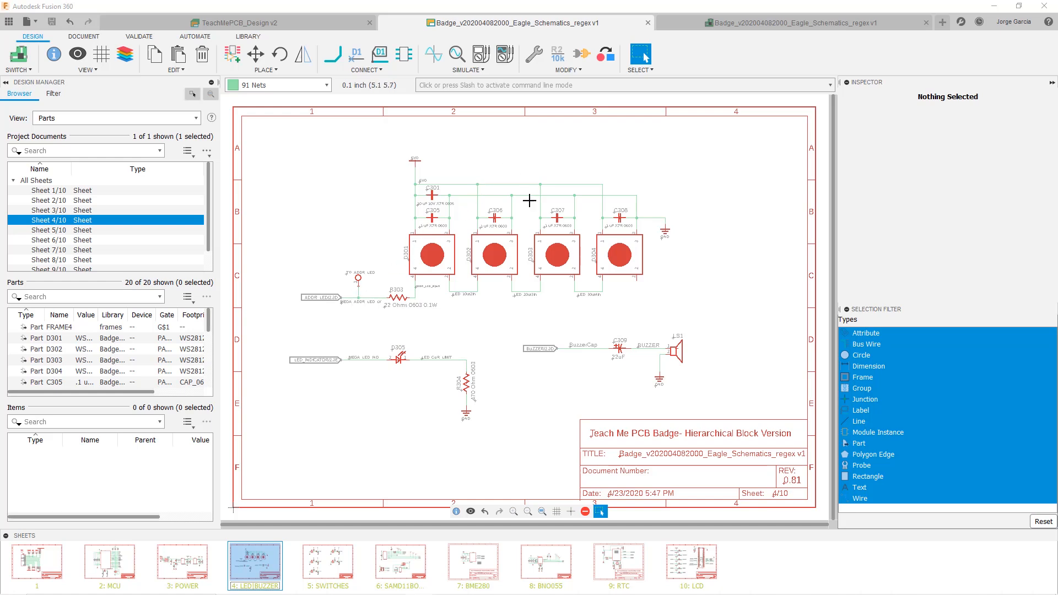
mouse_move(458, 348)
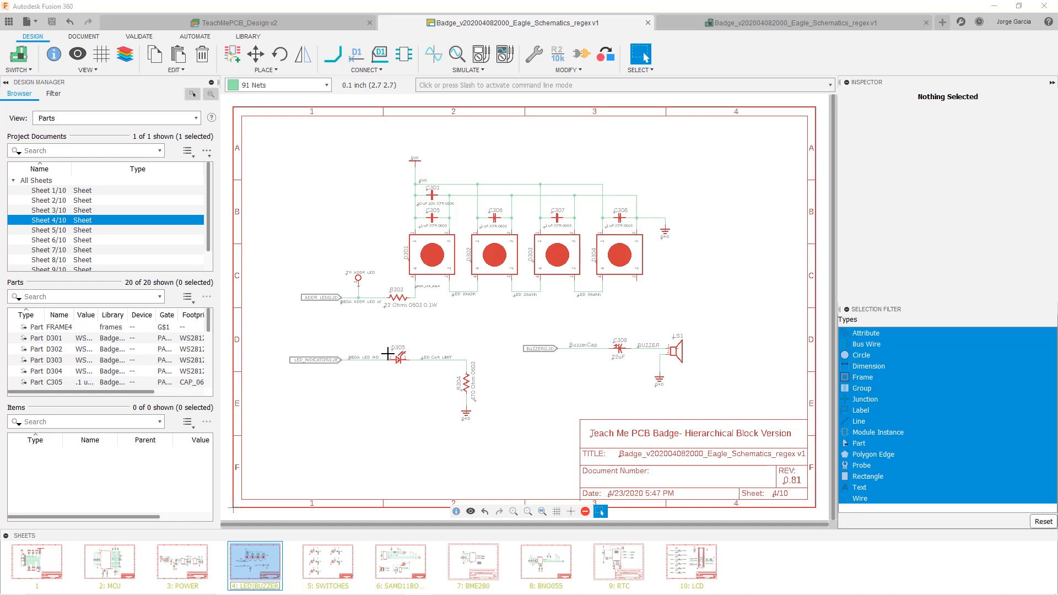
mouse_move(550, 361)
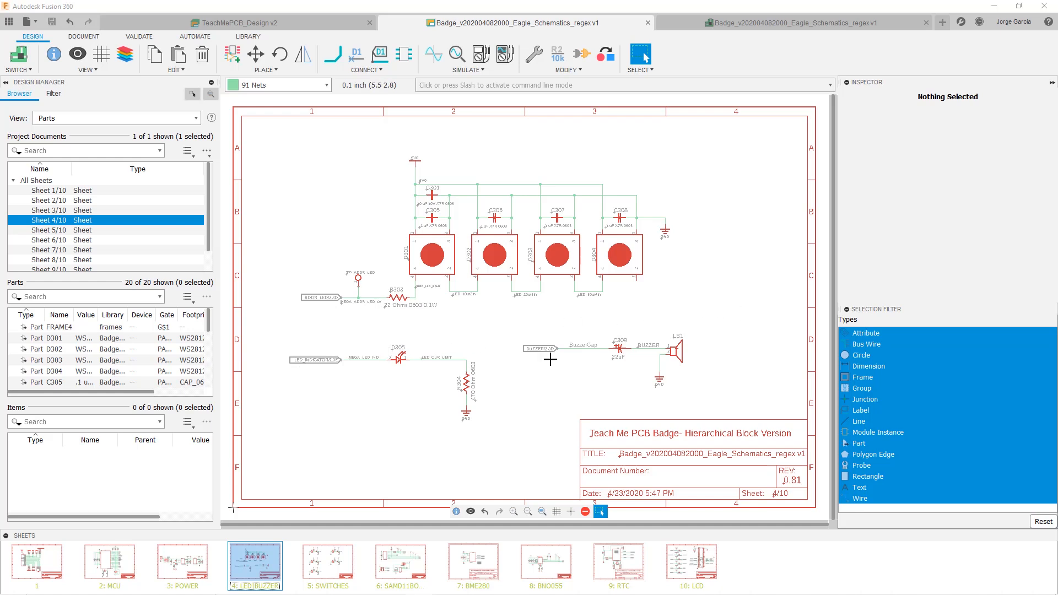
mouse_move(673, 325)
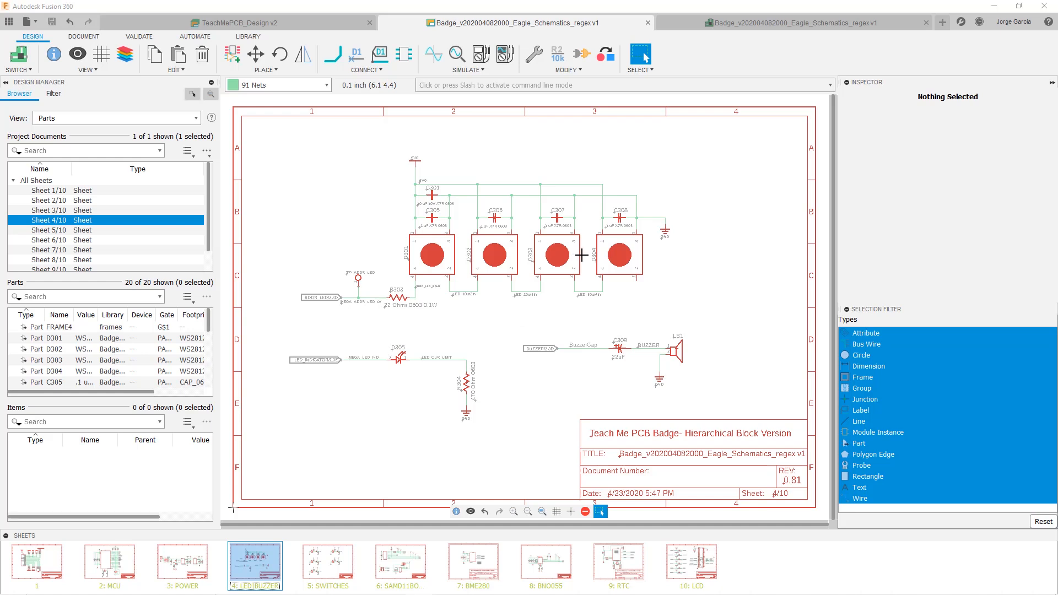
mouse_move(599, 317)
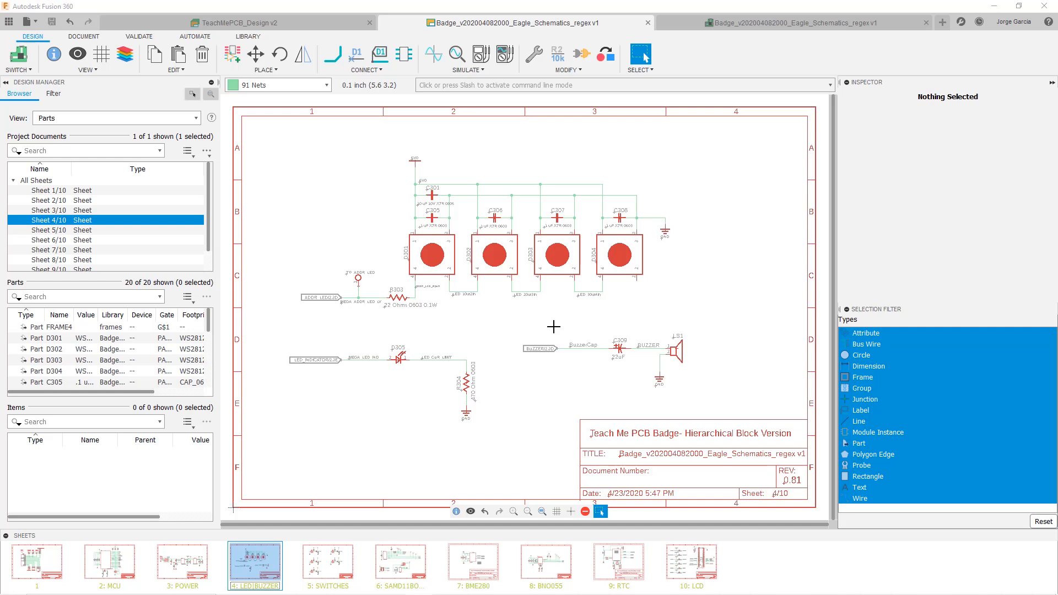
mouse_move(397, 356)
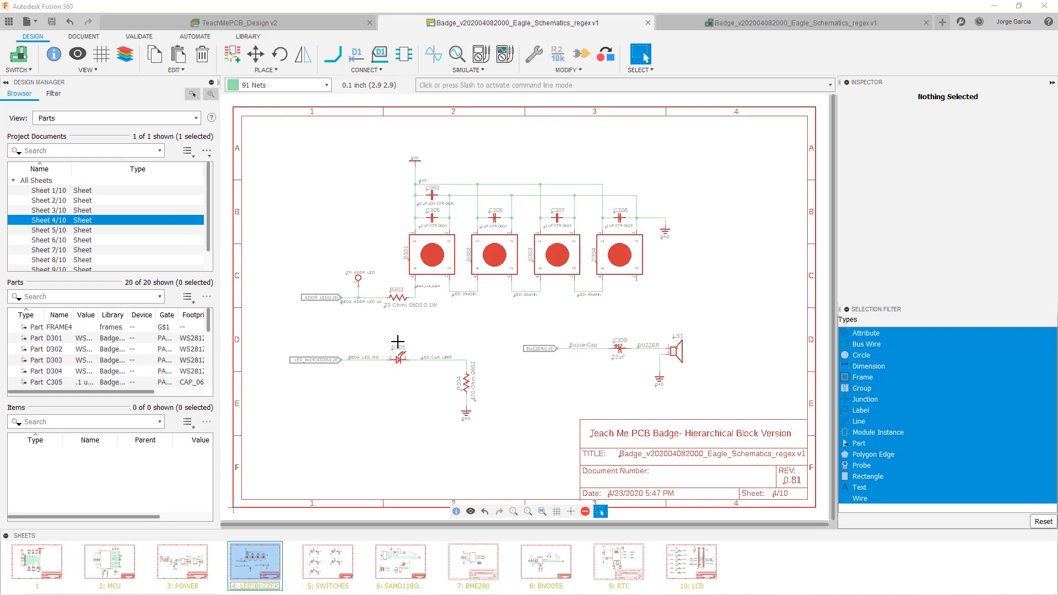
mouse_move(493, 334)
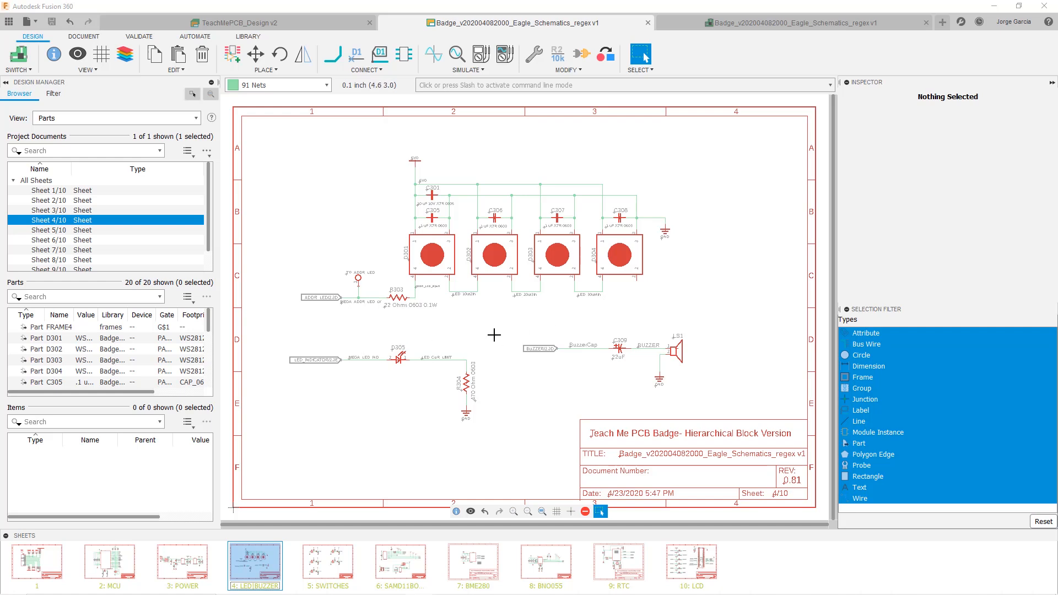
mouse_move(487, 375)
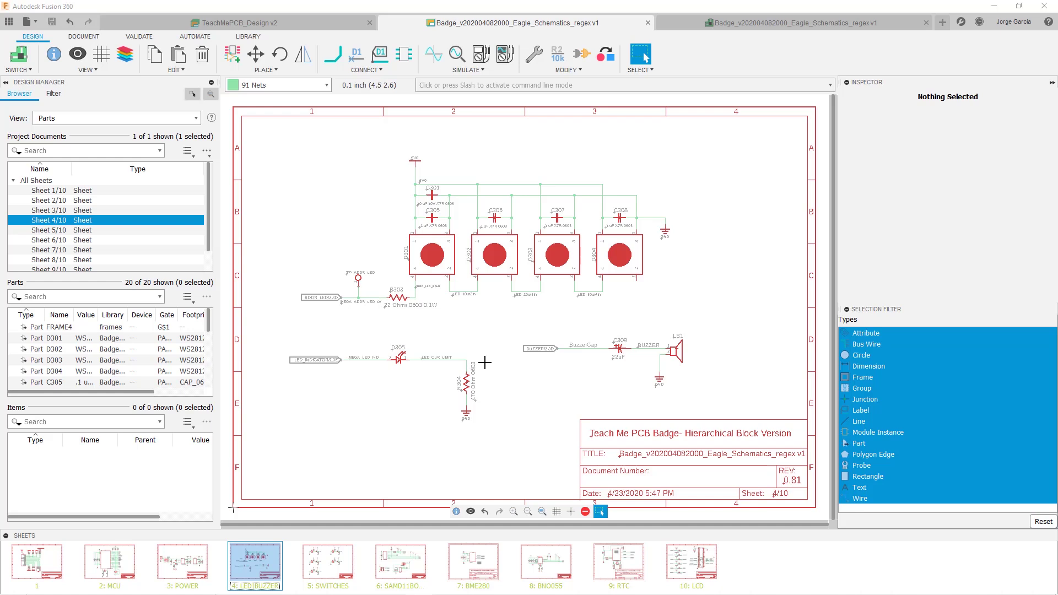
mouse_move(473, 355)
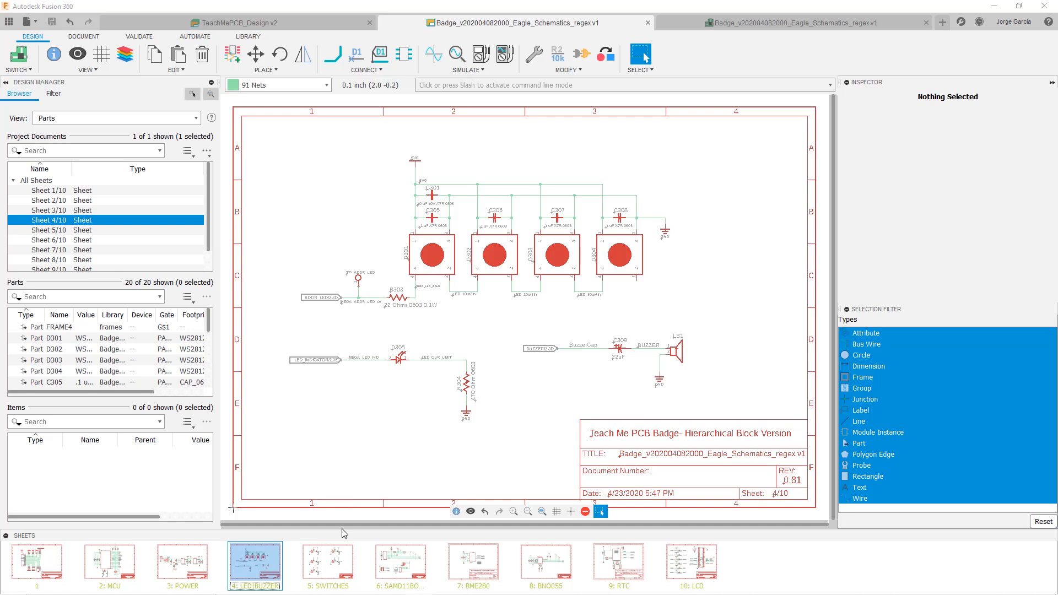
Review the five switch circuits on sheet 5, then move to sheet 6
click(328, 566)
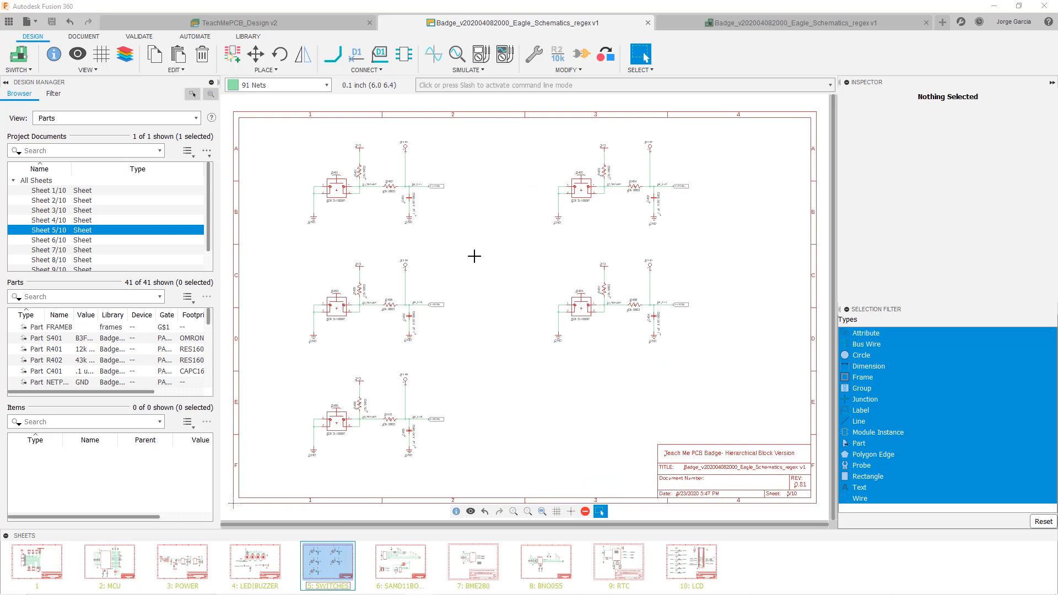
mouse_move(500, 227)
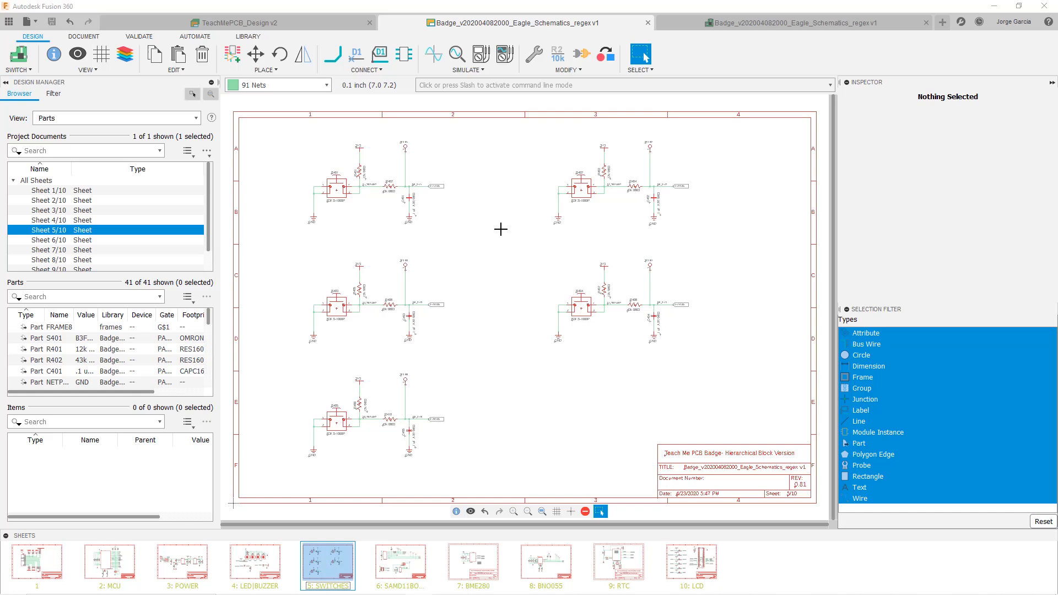
mouse_move(482, 260)
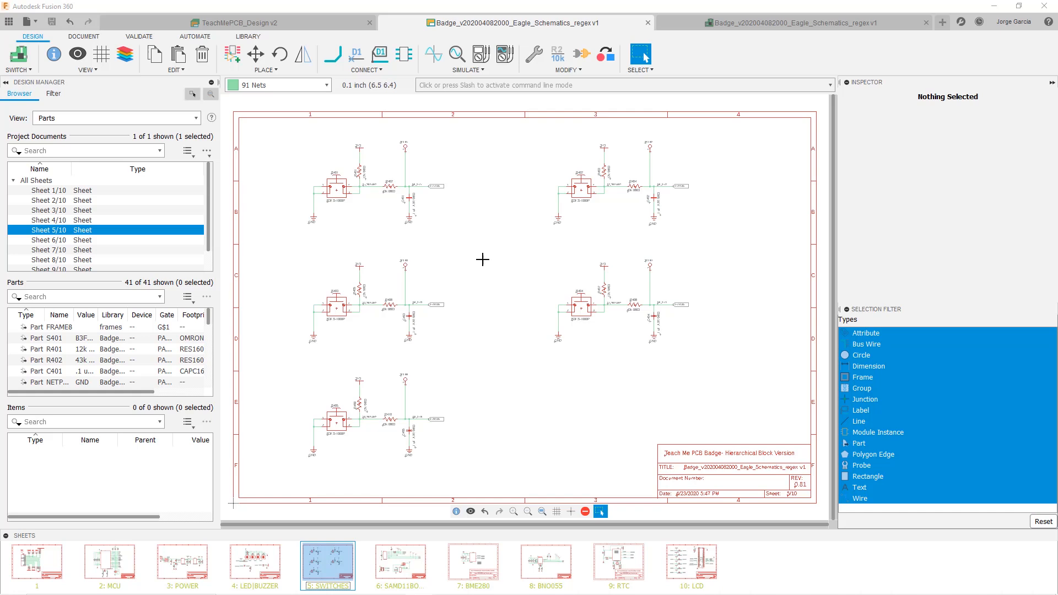
mouse_move(437, 191)
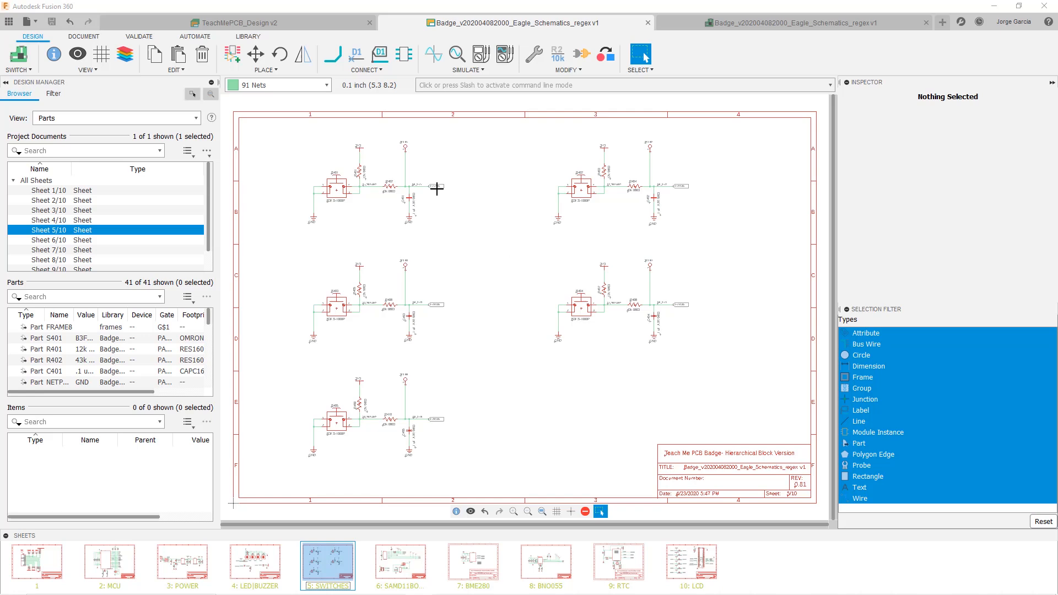
mouse_move(442, 189)
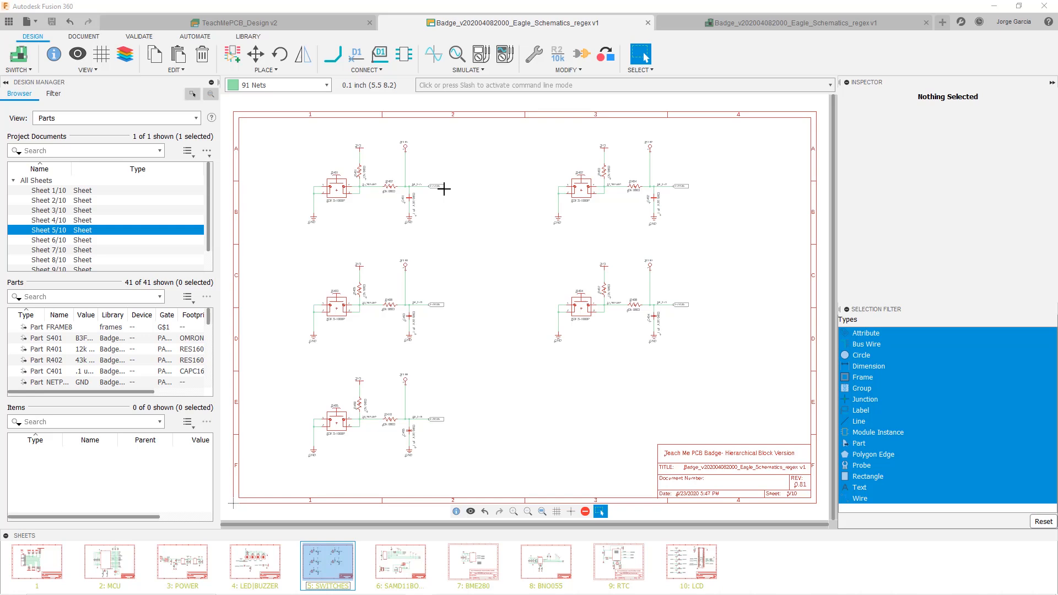
mouse_move(437, 173)
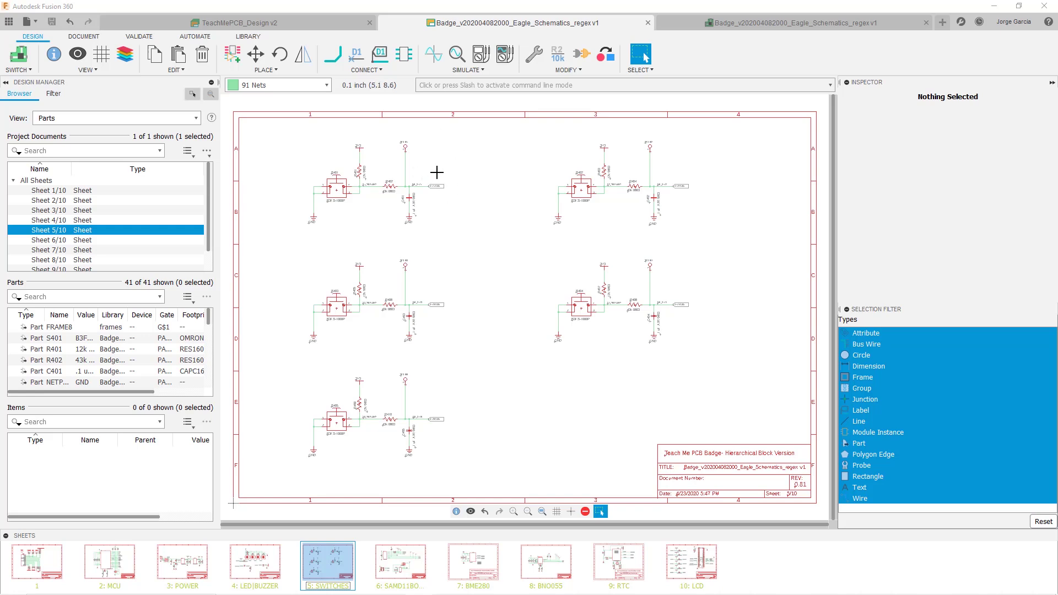
mouse_move(437, 188)
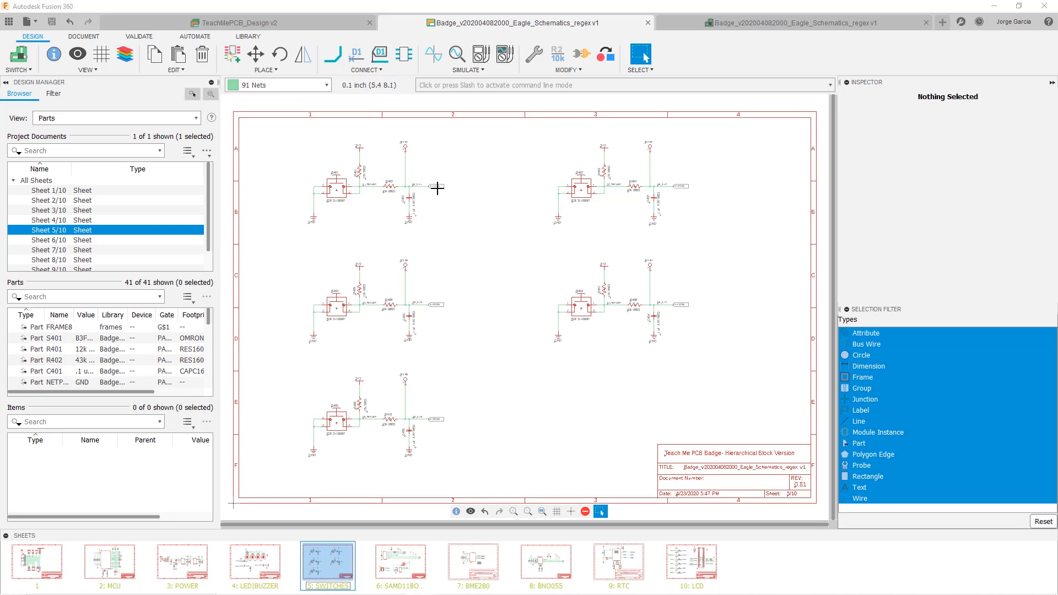
mouse_move(432, 143)
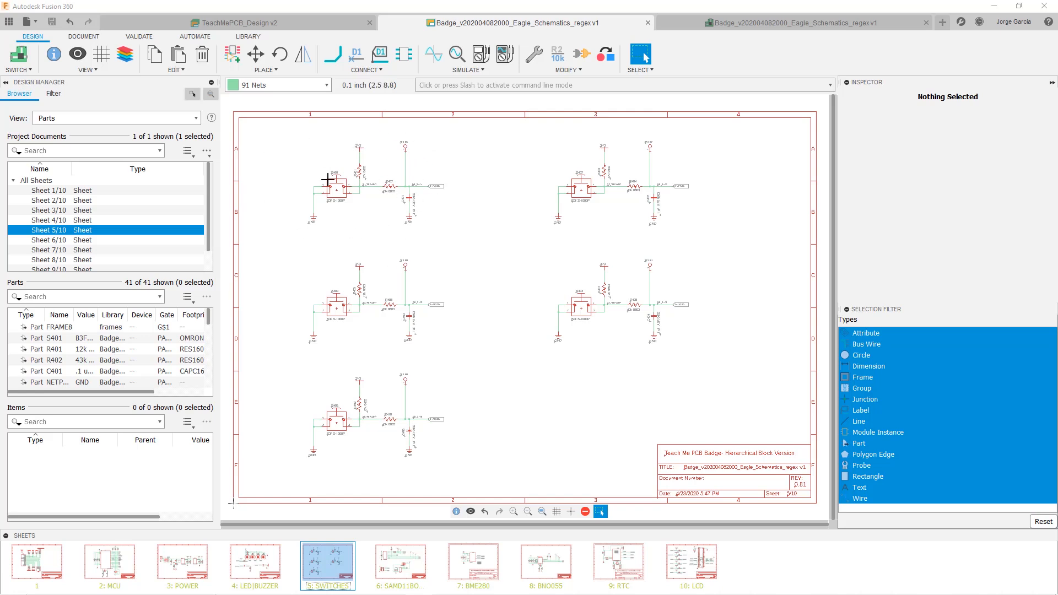
mouse_move(501, 172)
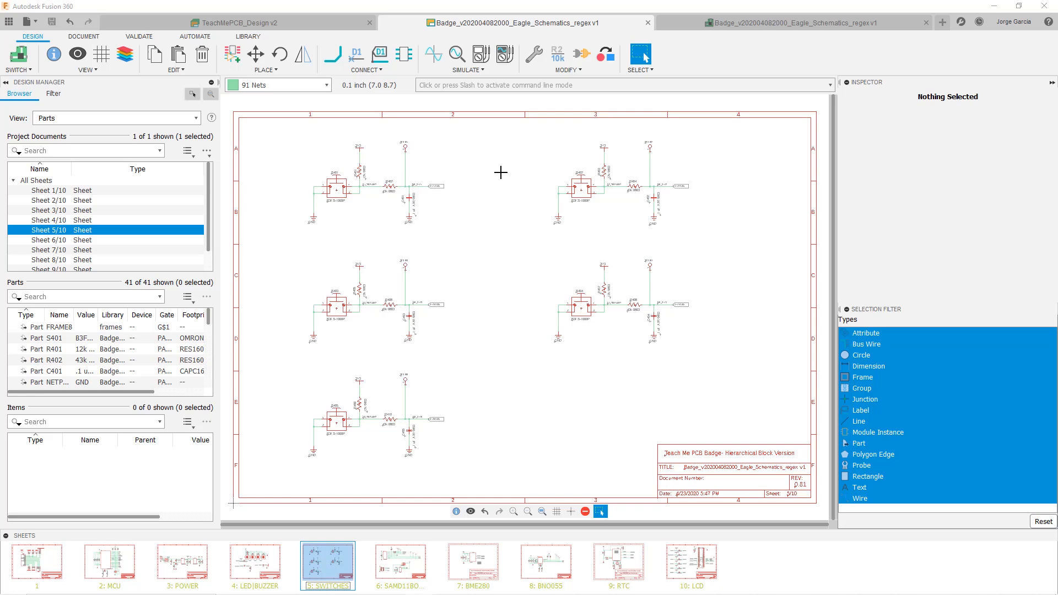
mouse_move(420, 163)
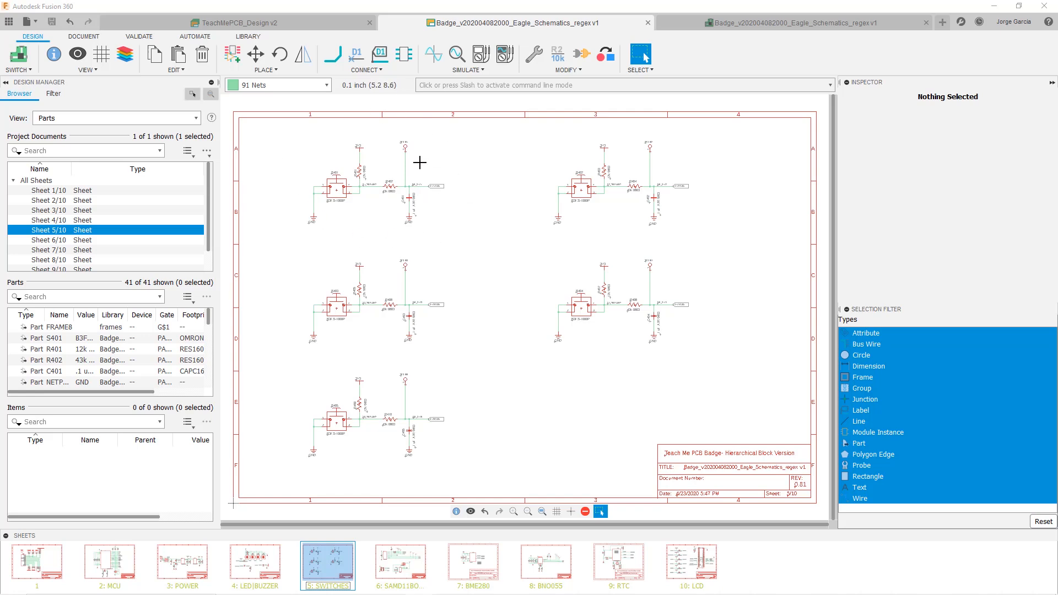
mouse_move(334, 141)
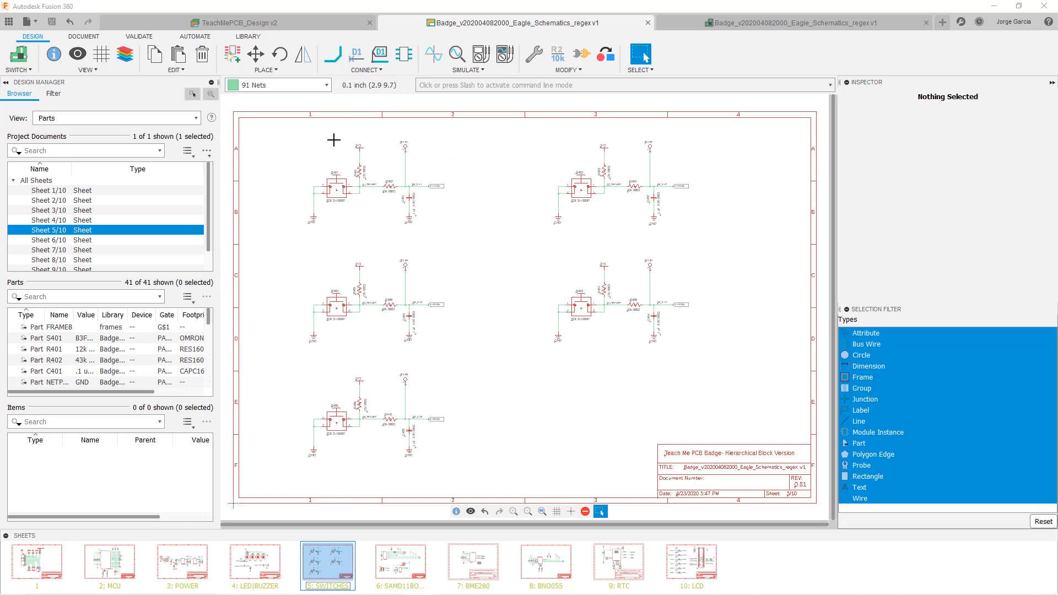
mouse_move(437, 142)
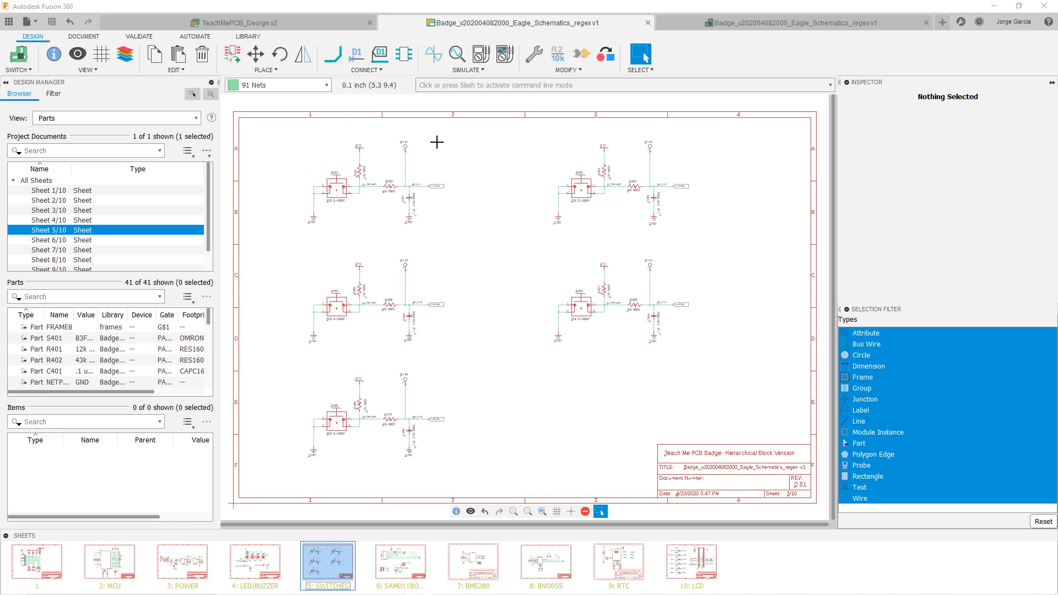
mouse_move(396, 168)
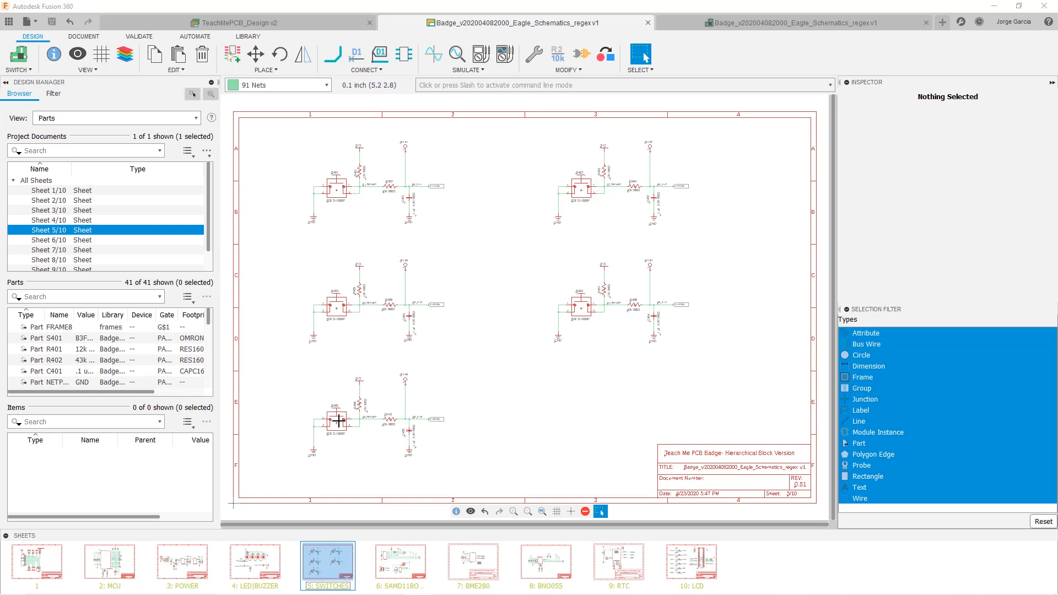
mouse_move(389, 414)
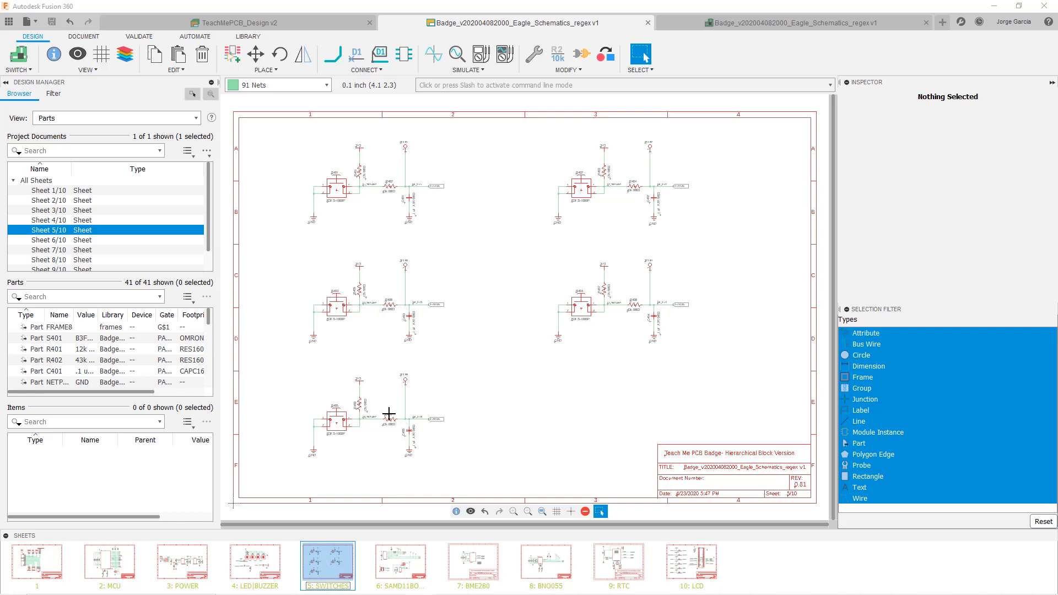
mouse_move(404, 430)
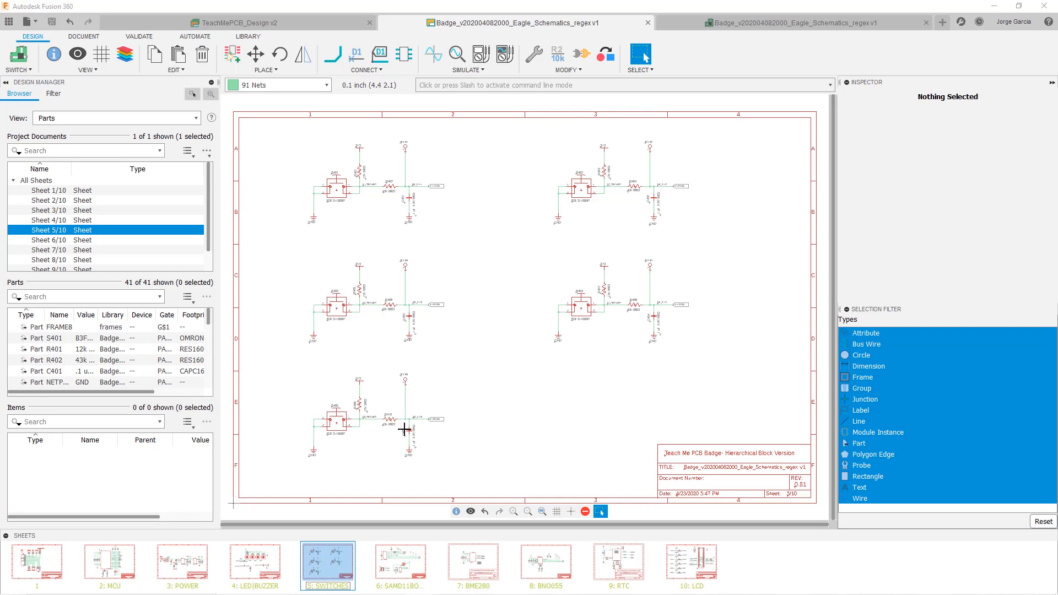
click(402, 566)
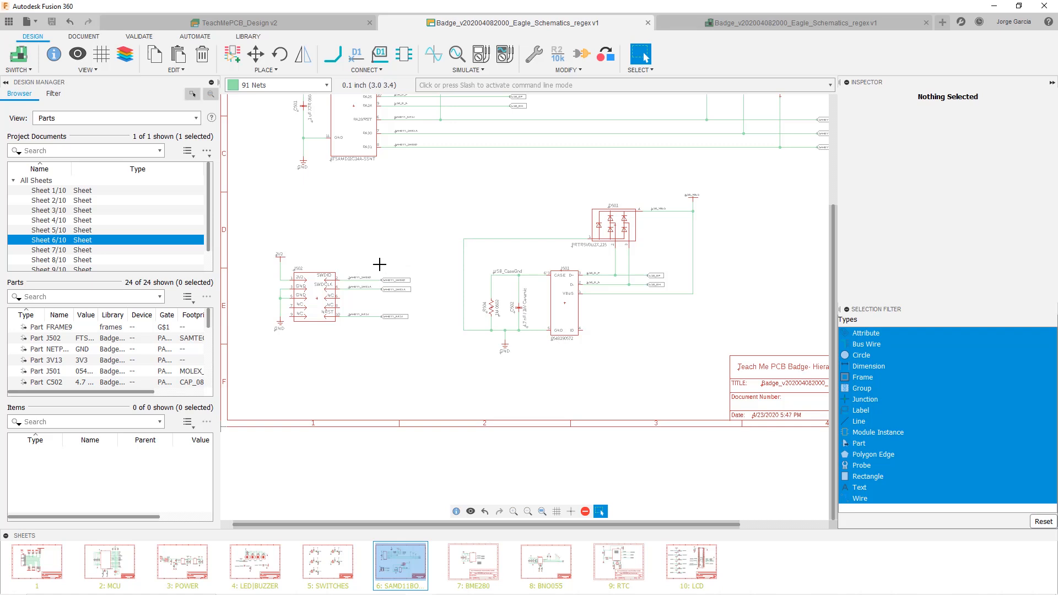
mouse_move(289, 280)
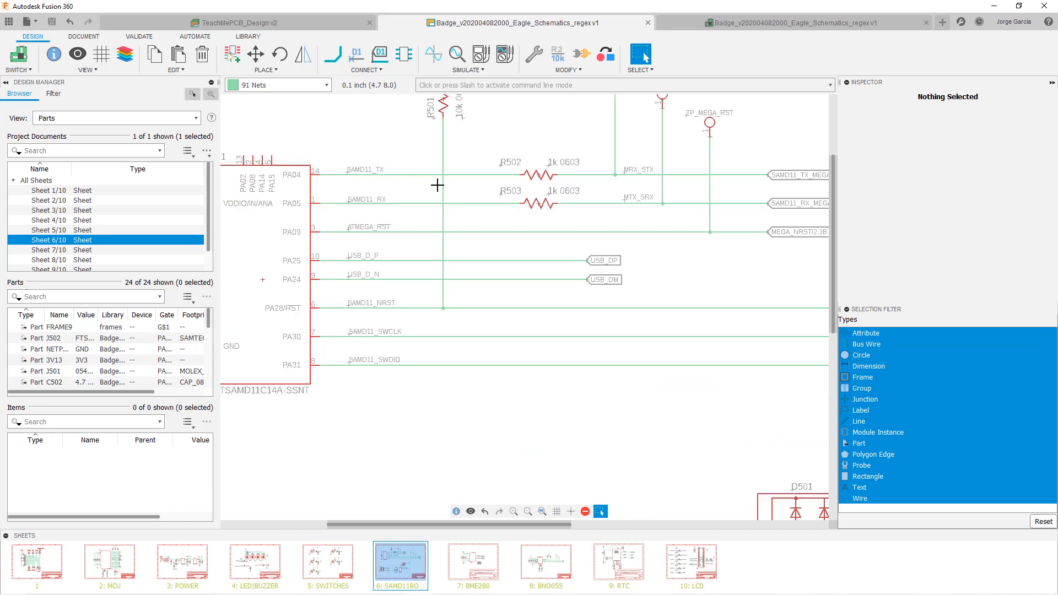
mouse_move(347, 253)
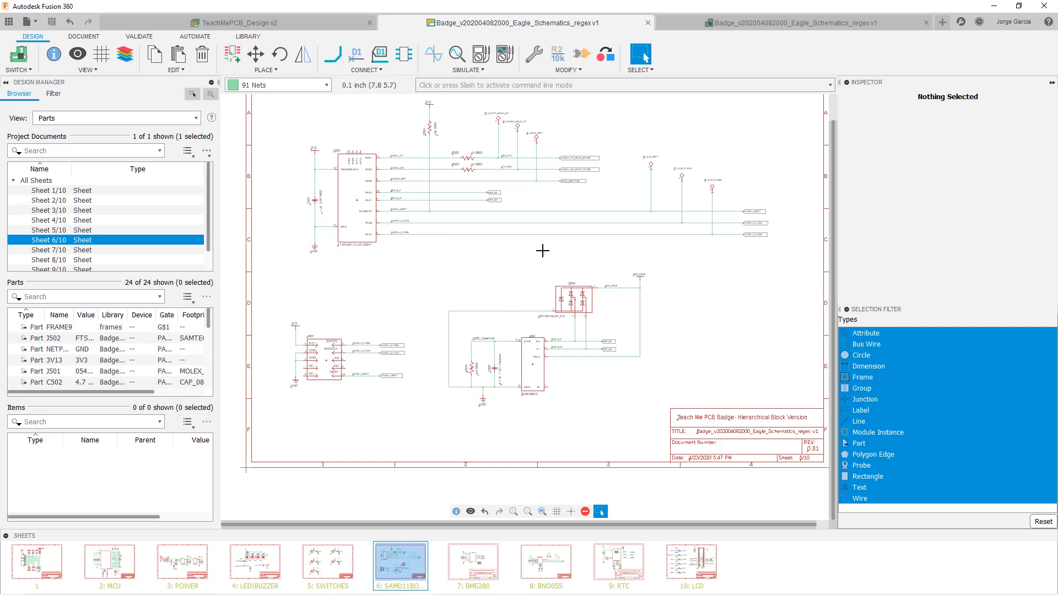
mouse_move(618, 265)
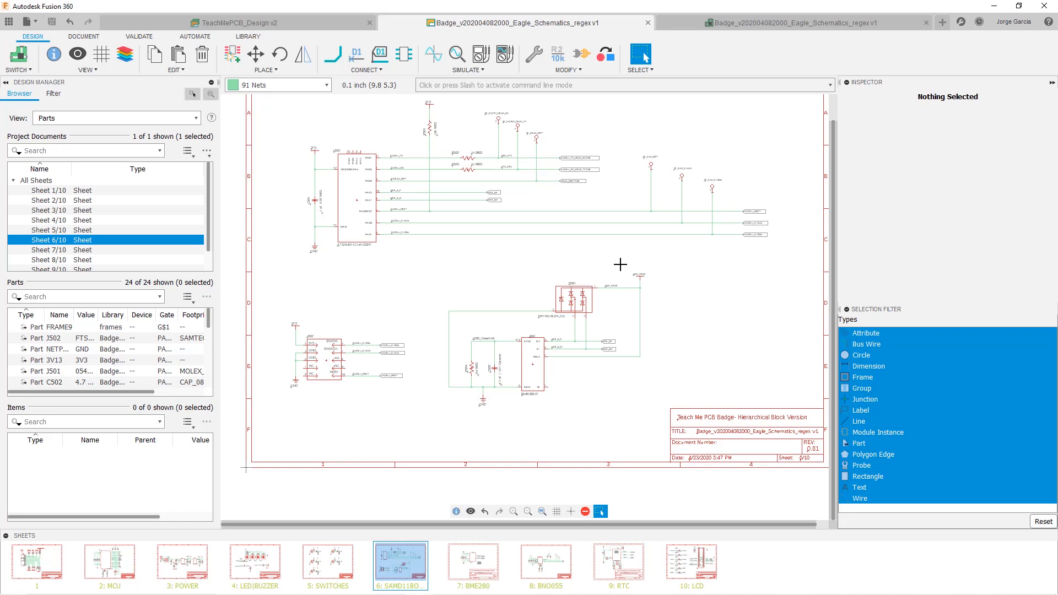
Move on to sheet 7, the BME280 sensor circuit
click(474, 566)
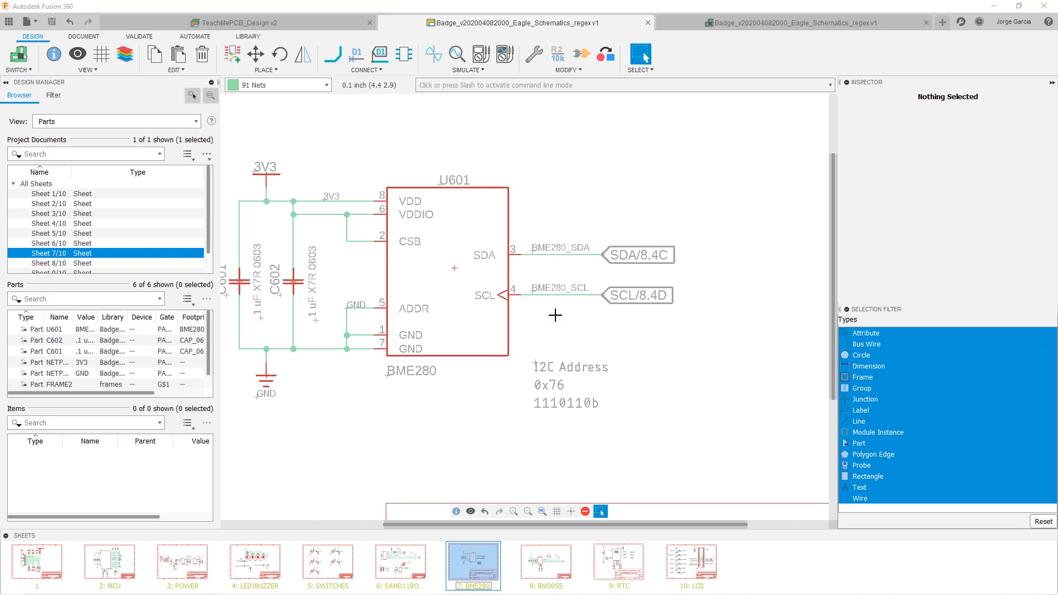
mouse_move(625, 271)
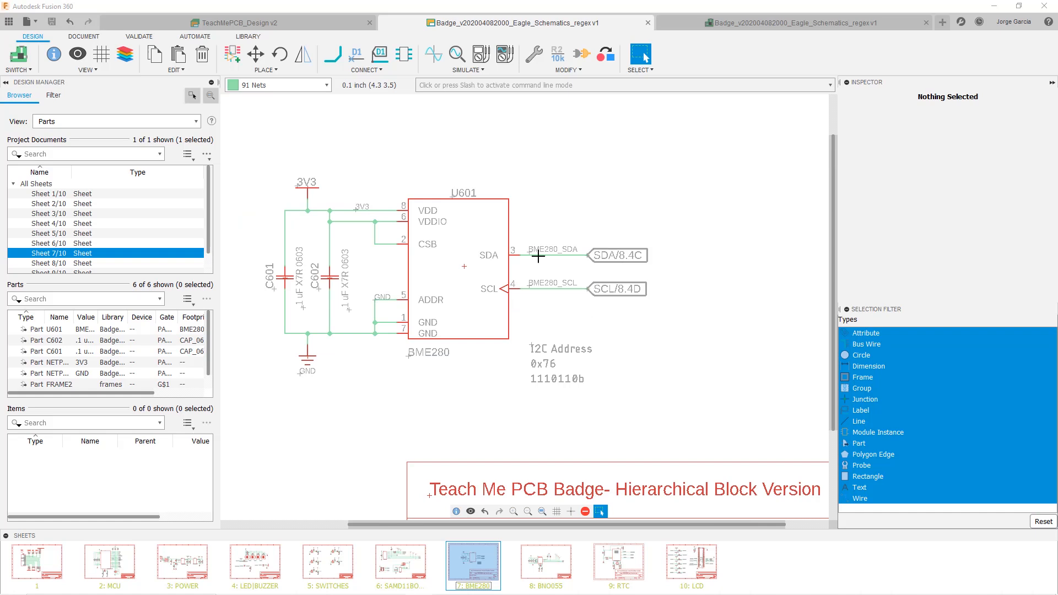
mouse_move(451, 298)
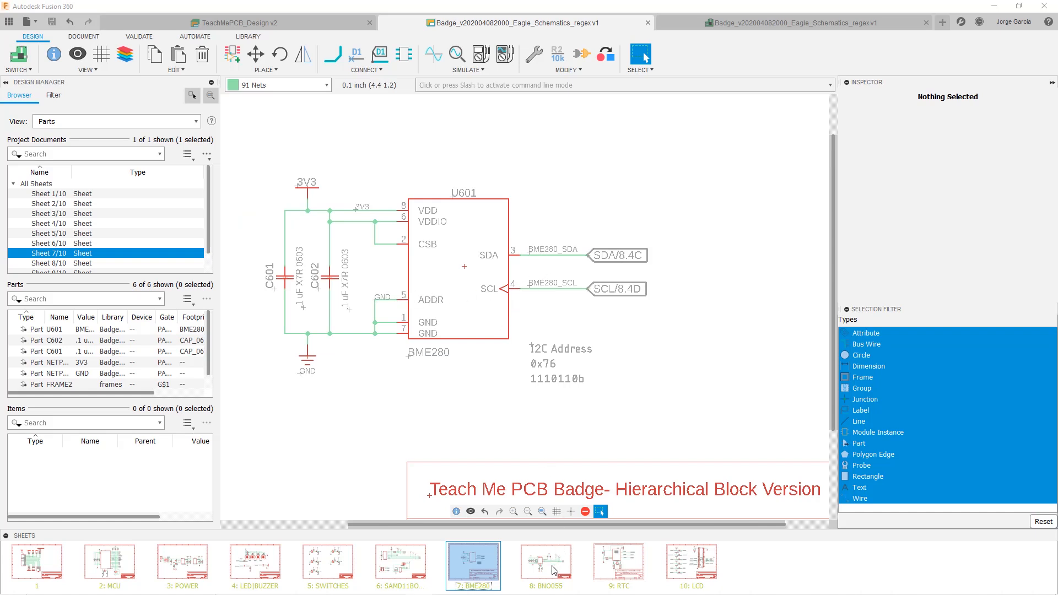
Show sheet 8, the BNO055 IMU circuit
click(545, 565)
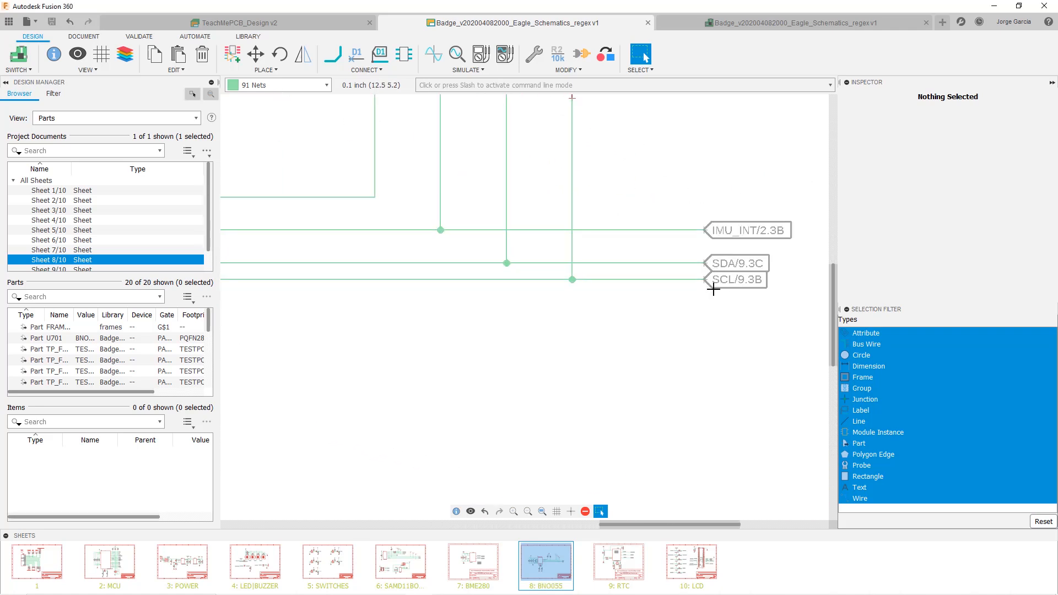
mouse_move(403, 269)
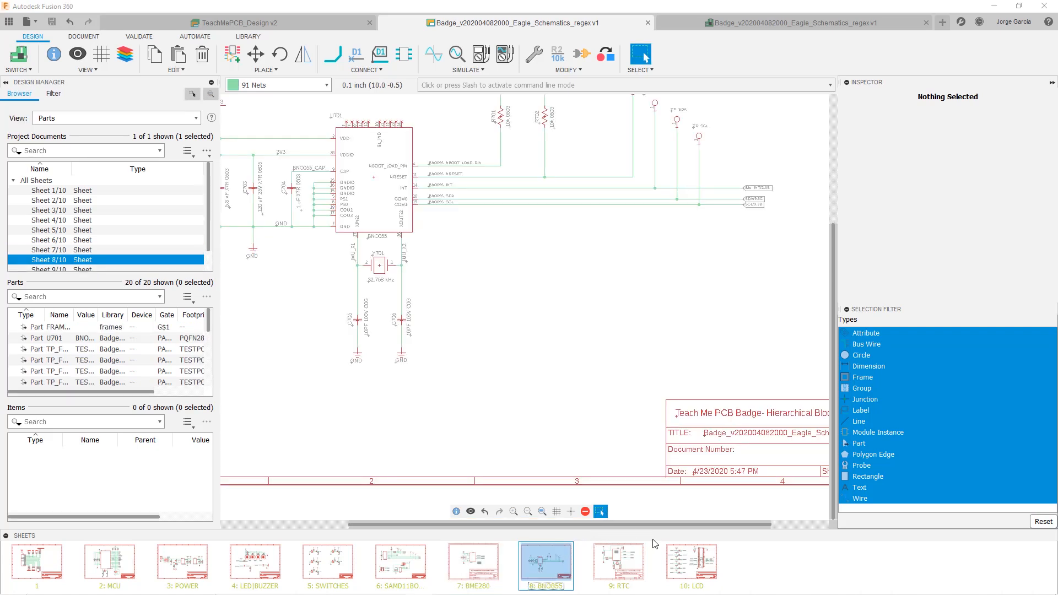
mouse_move(624, 564)
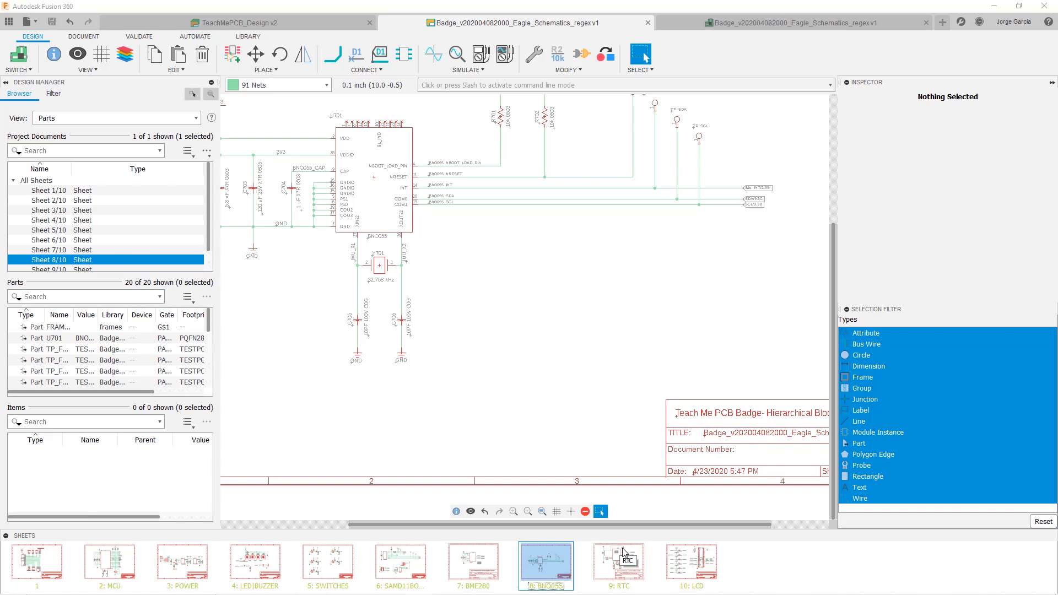
mouse_move(619, 553)
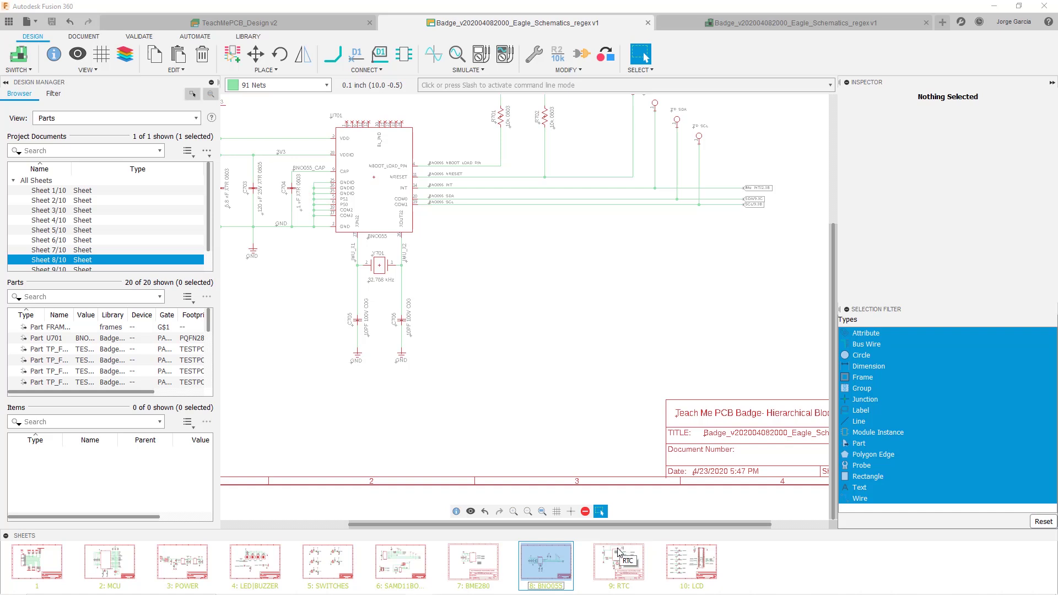
mouse_move(631, 579)
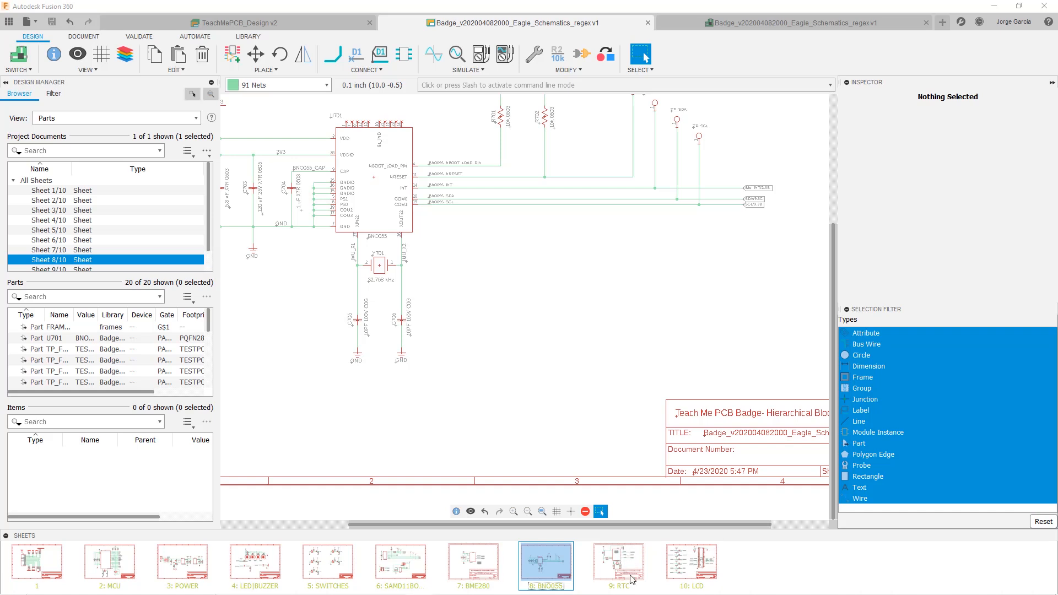
mouse_move(631, 579)
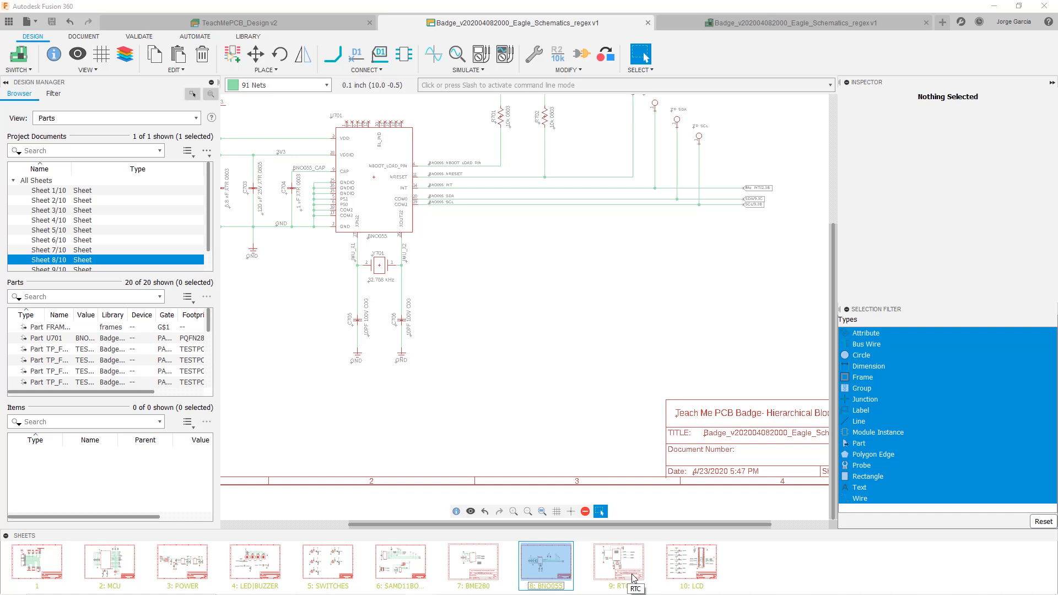
Show sheet 9, the RTC circuit with the MCP7940 clock chip
click(619, 564)
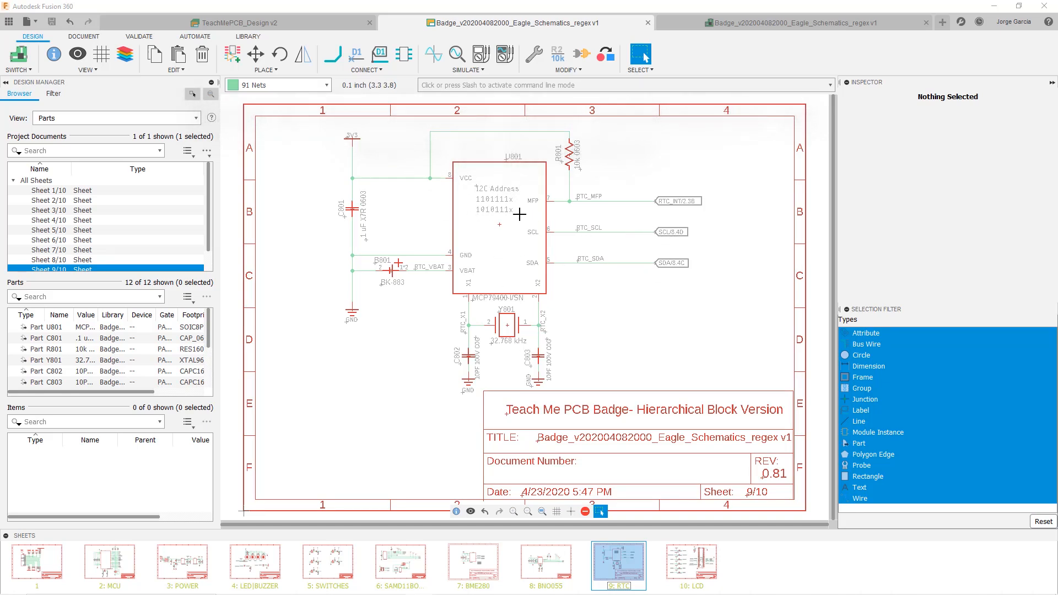
mouse_move(557, 183)
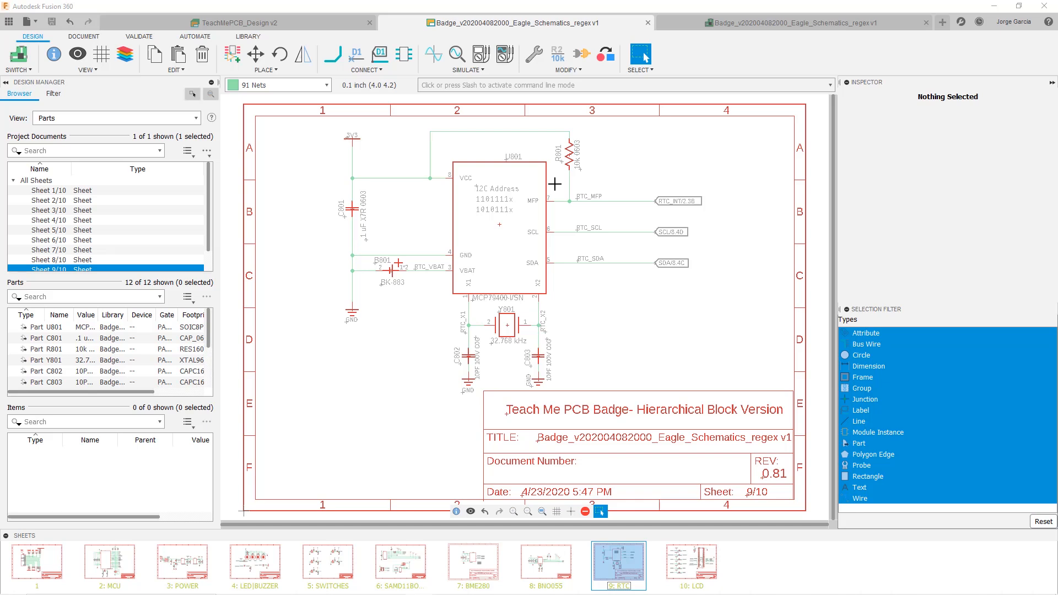
mouse_move(563, 287)
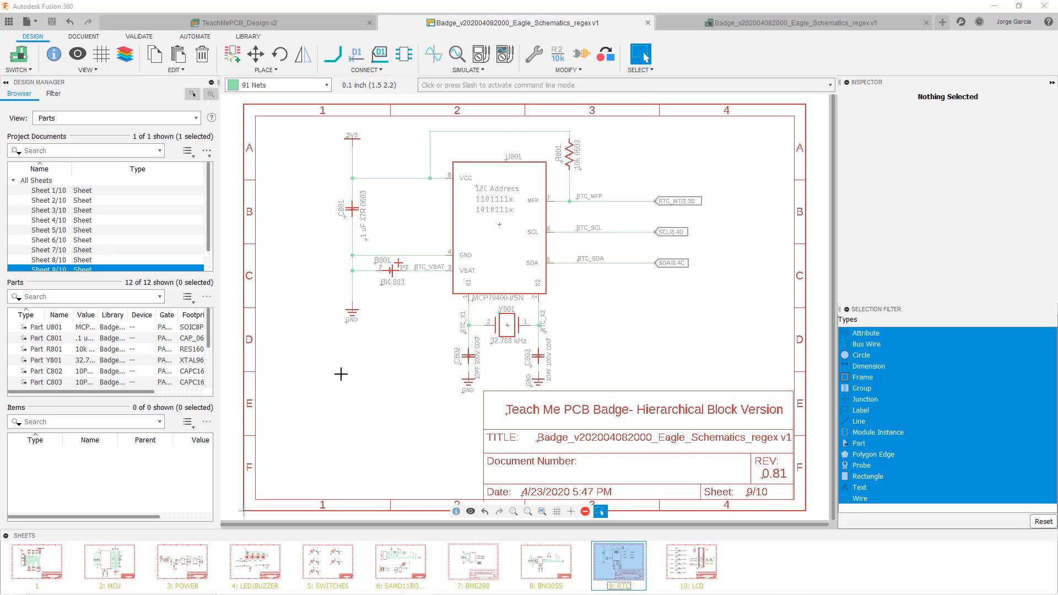
mouse_move(631, 257)
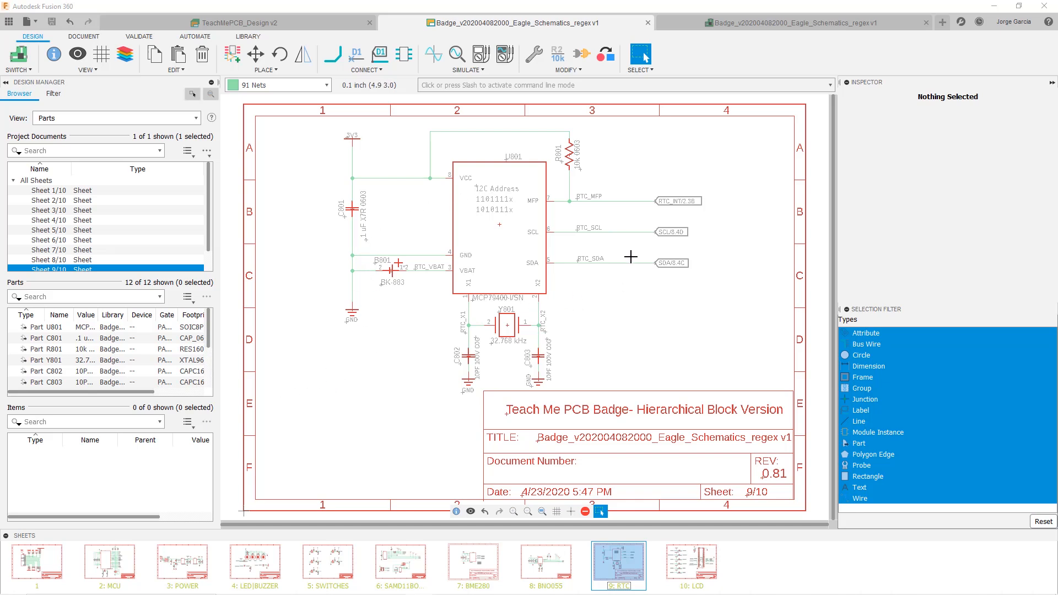
mouse_move(349, 364)
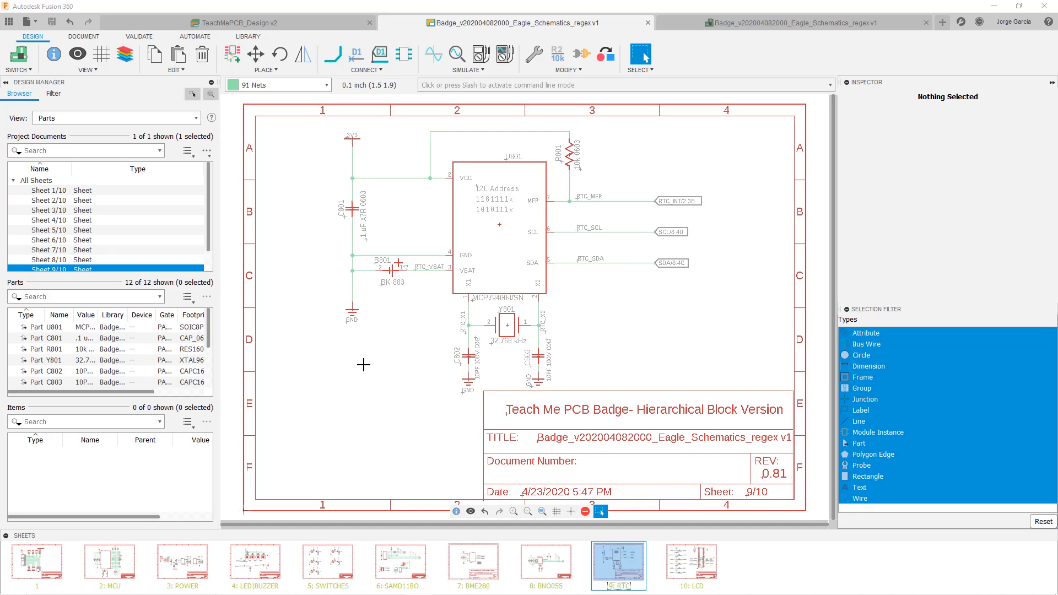
mouse_move(500, 265)
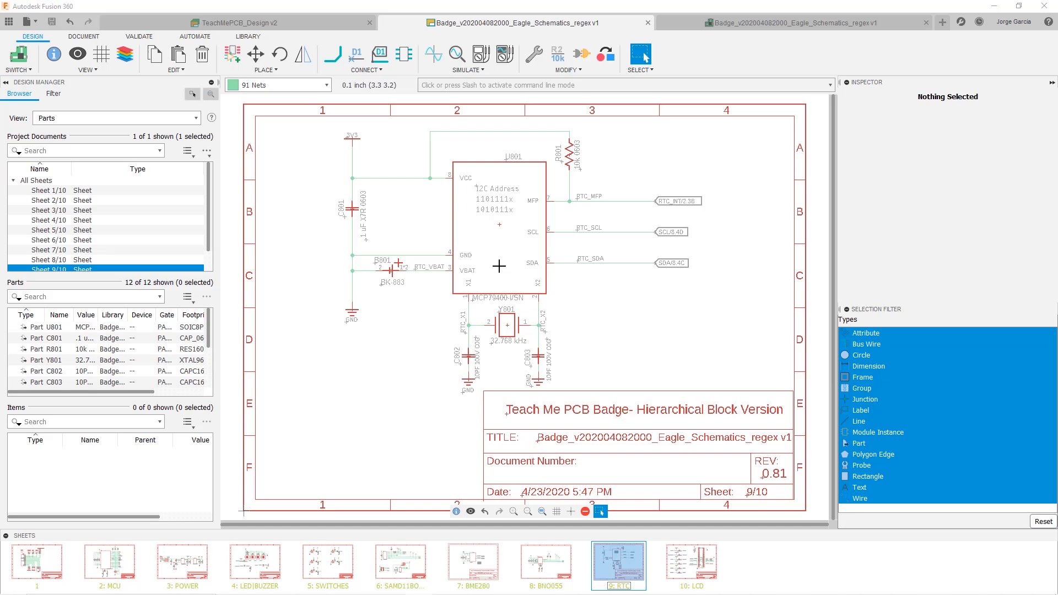
mouse_move(453, 219)
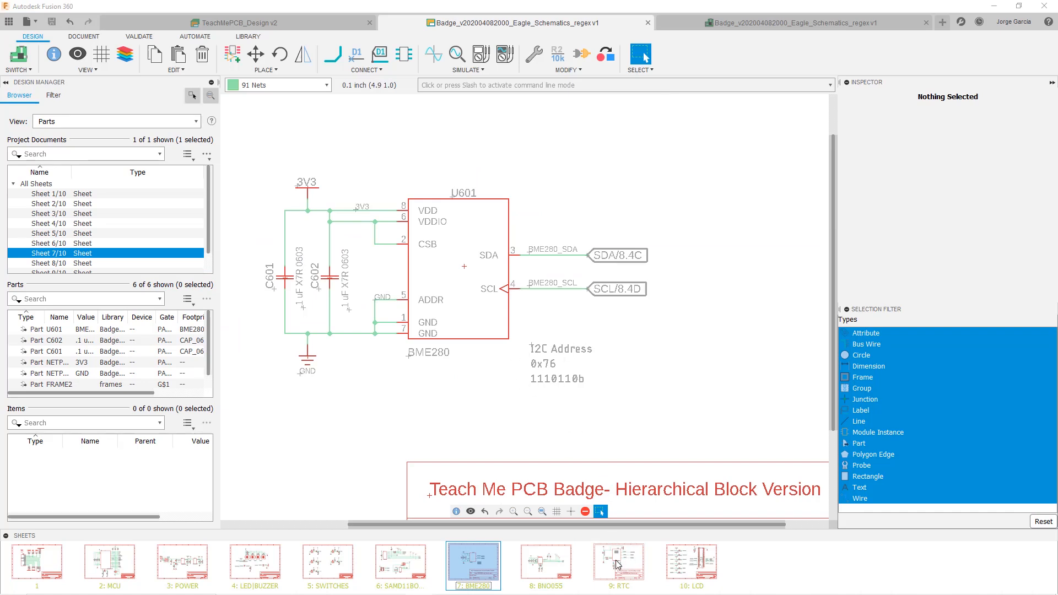
click(618, 562)
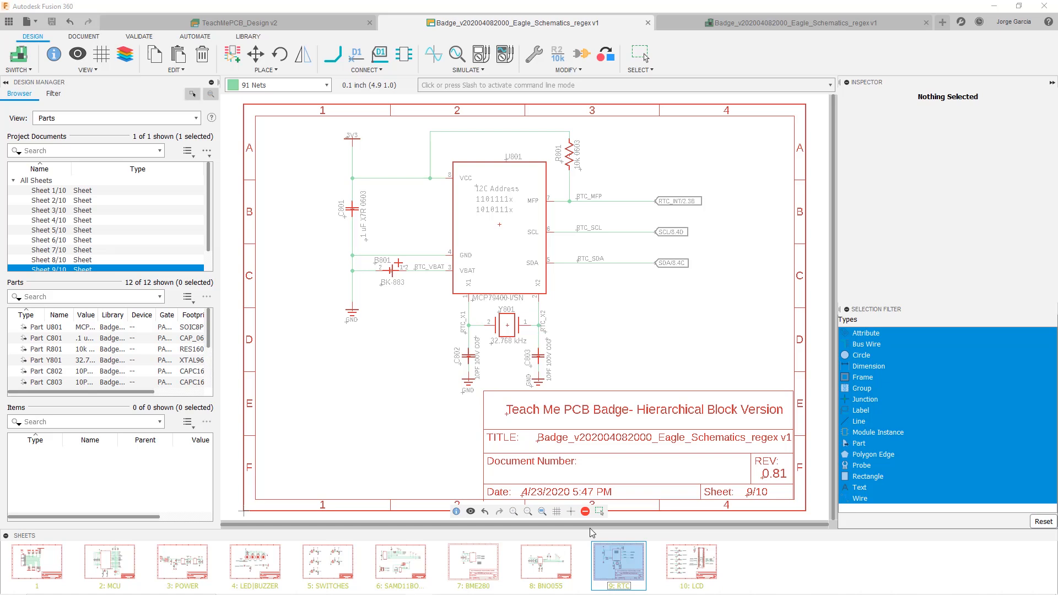
mouse_move(571, 533)
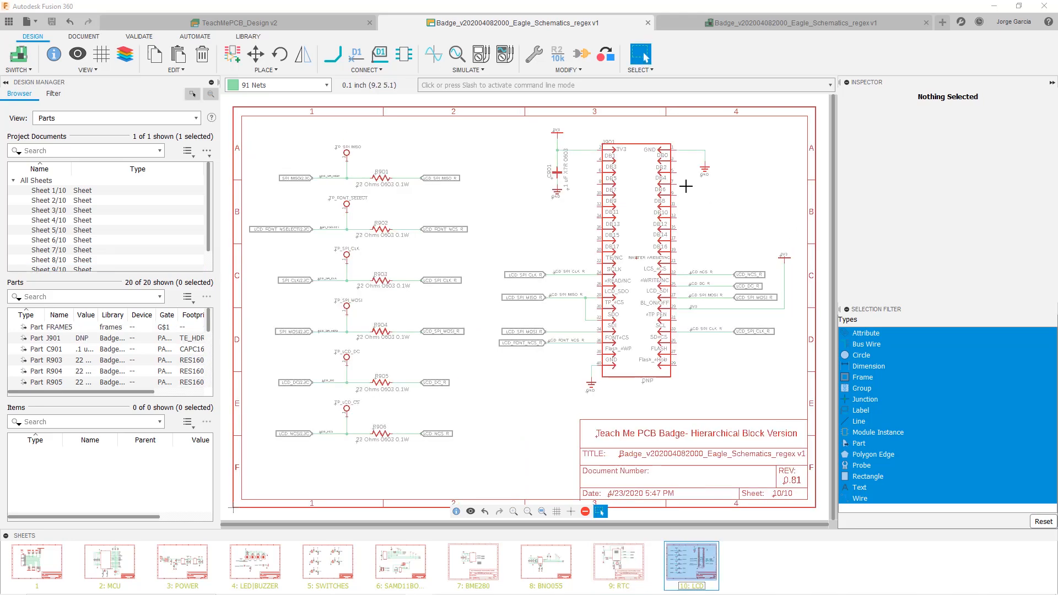
mouse_move(437, 140)
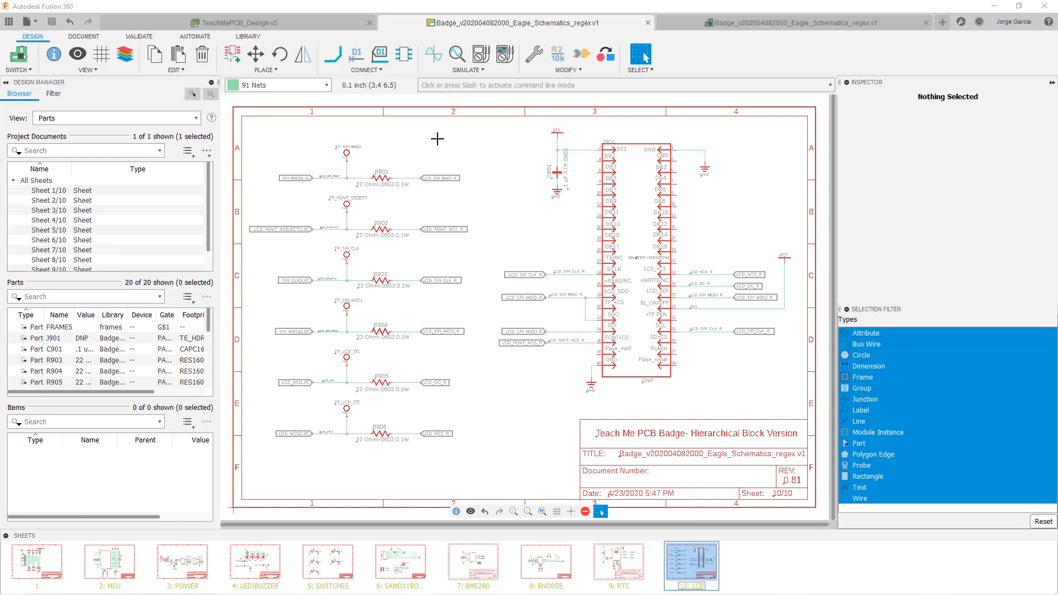
mouse_move(397, 156)
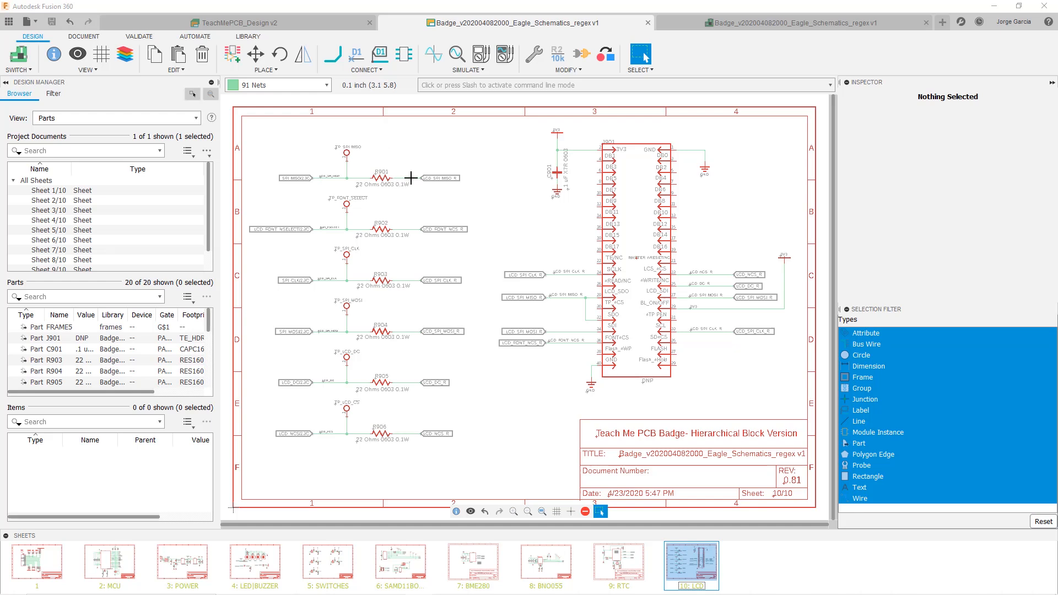
mouse_move(545, 211)
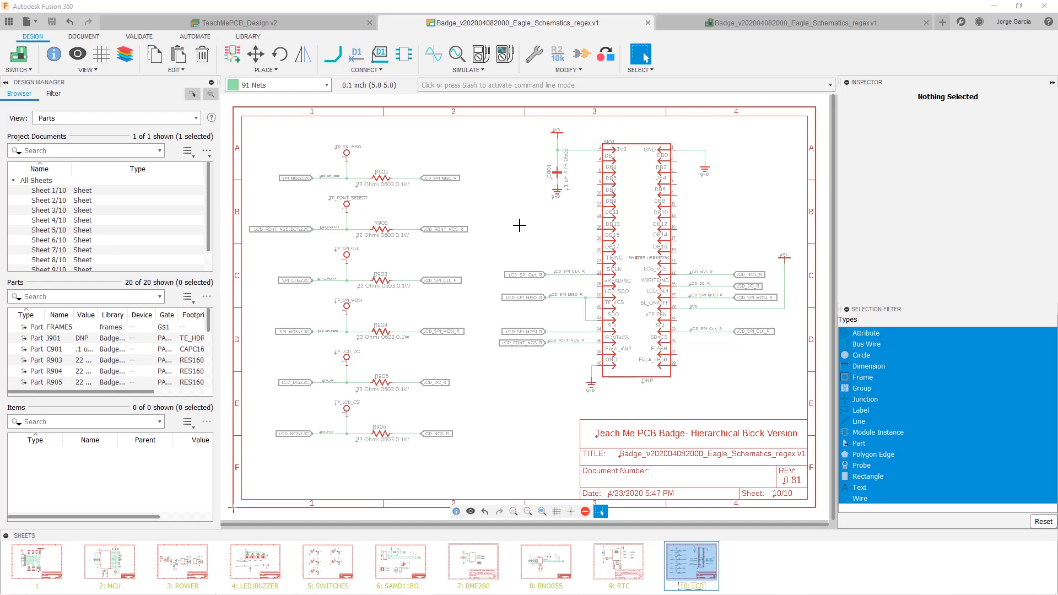
mouse_move(505, 246)
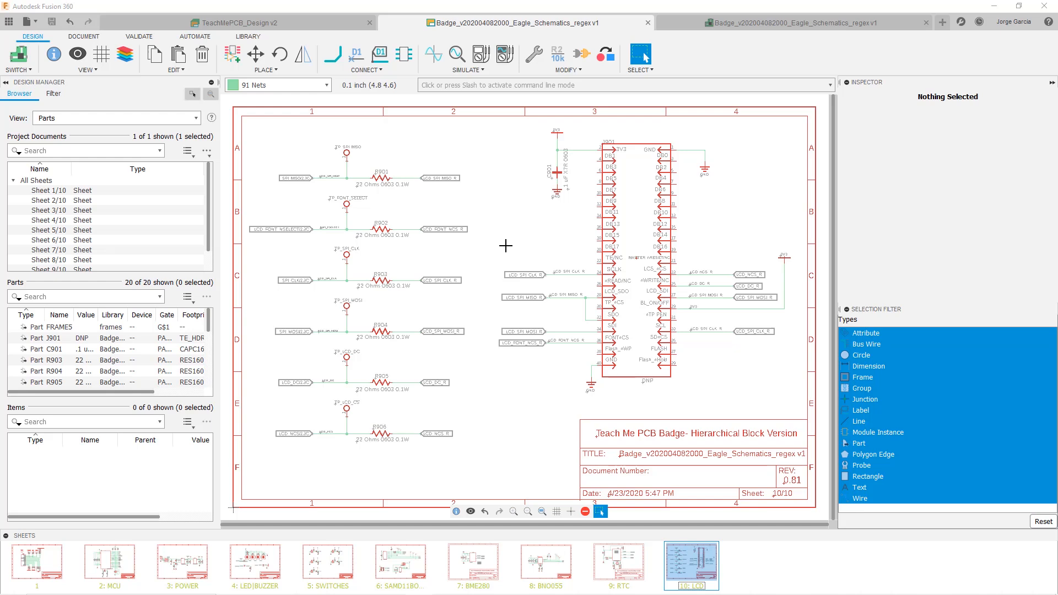
mouse_move(107, 566)
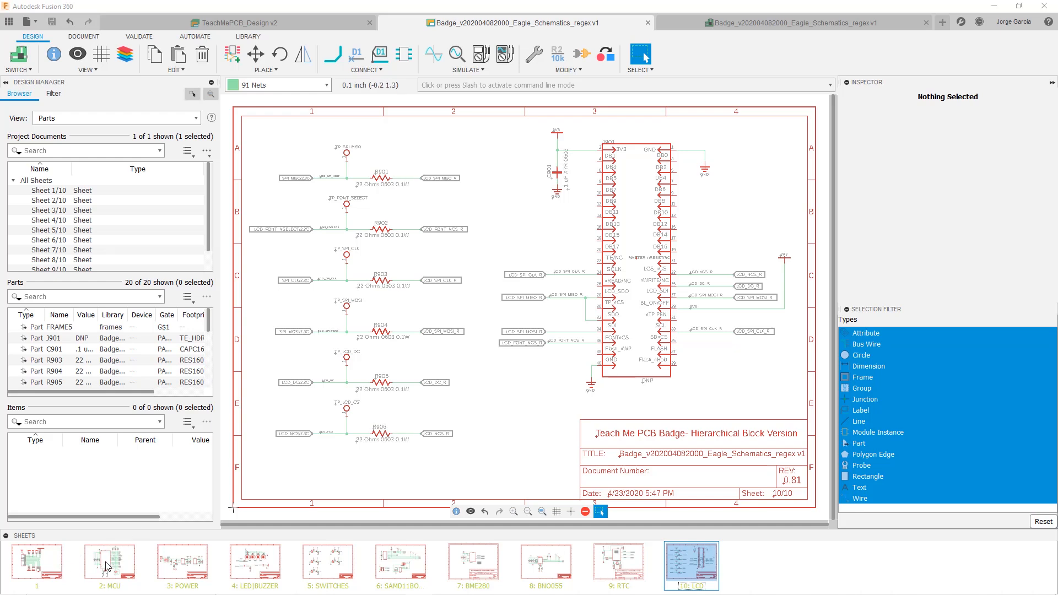
mouse_move(668, 578)
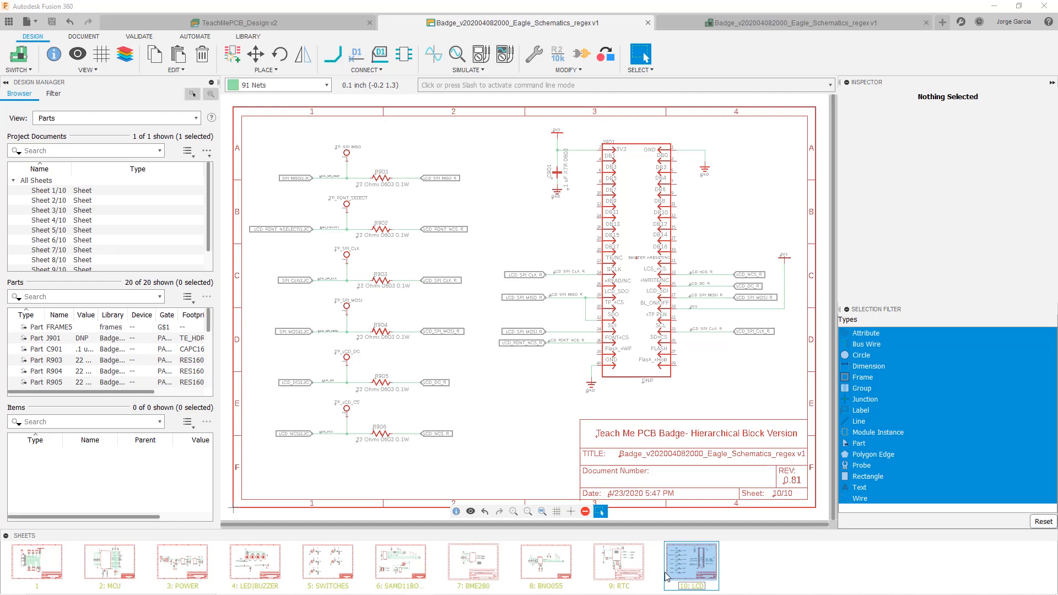
mouse_move(60, 563)
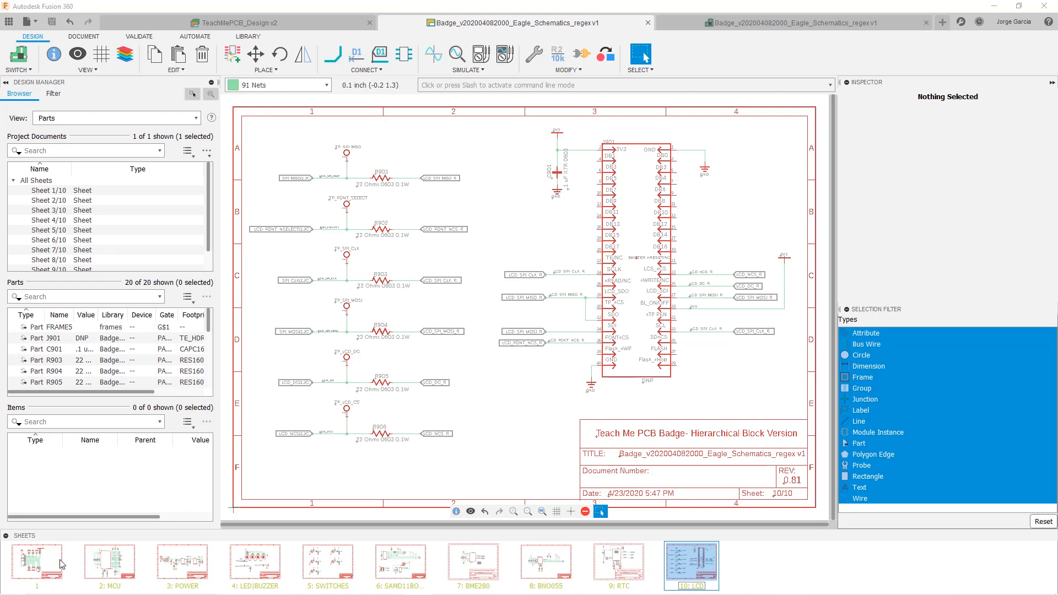
mouse_move(39, 564)
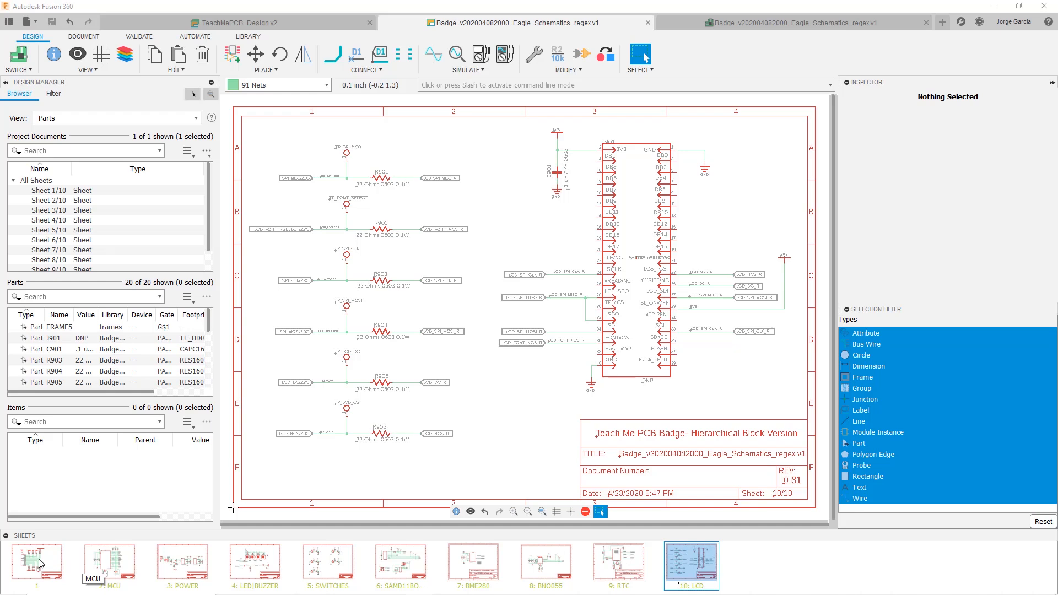
mouse_move(485, 561)
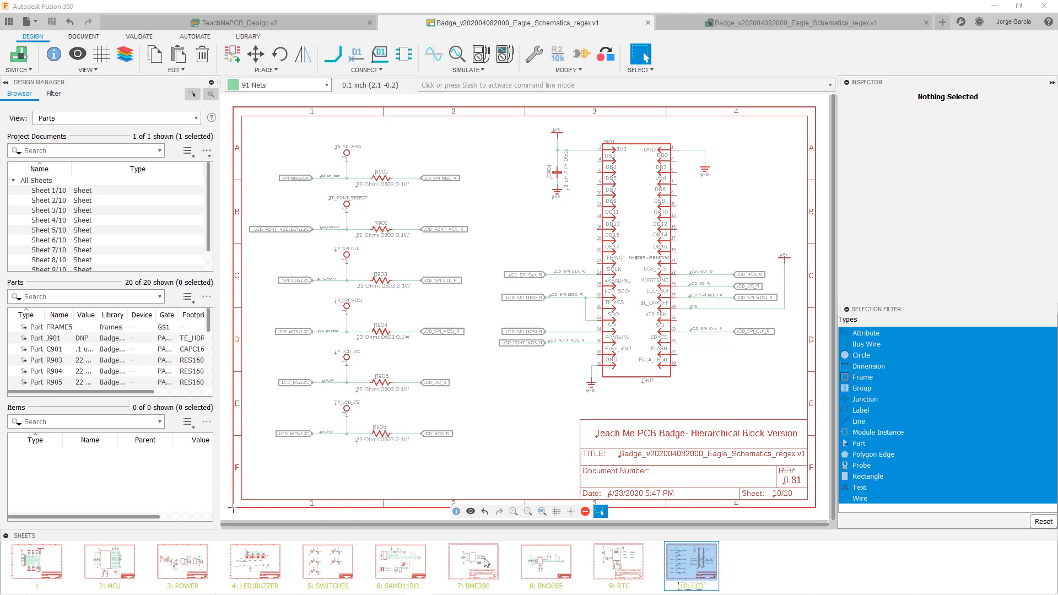
Return to the BME280 sheet (7) and zoom out to the whole sheet
click(473, 566)
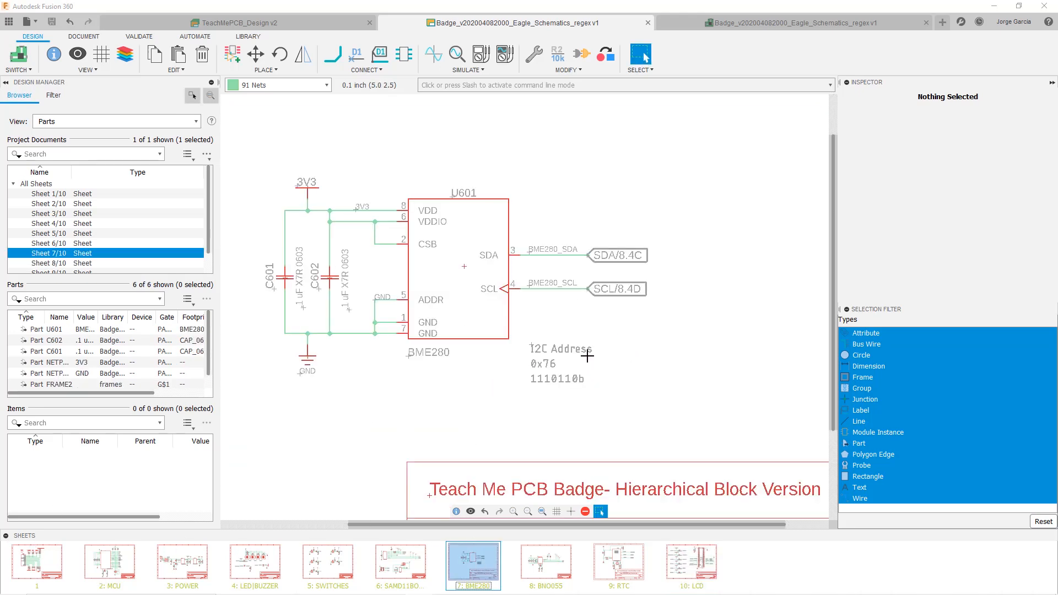
mouse_move(577, 344)
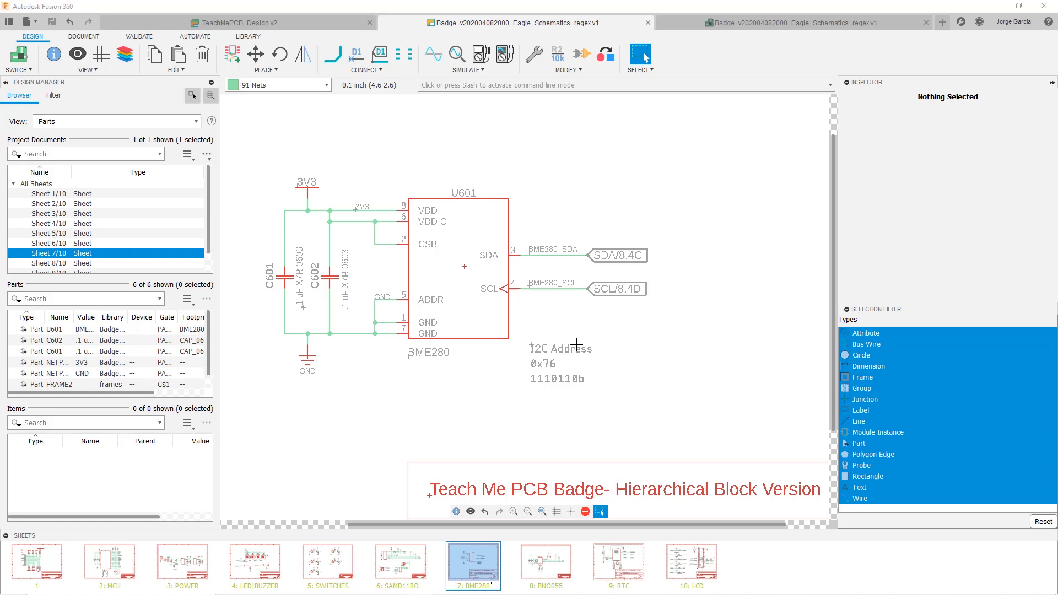
scroll(down, 3)
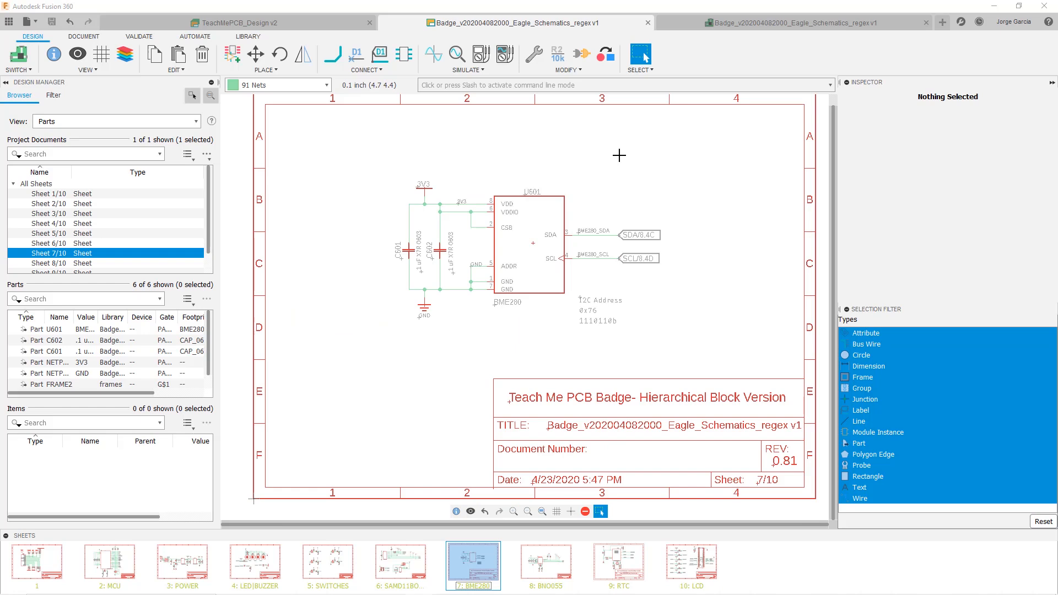
mouse_move(642, 160)
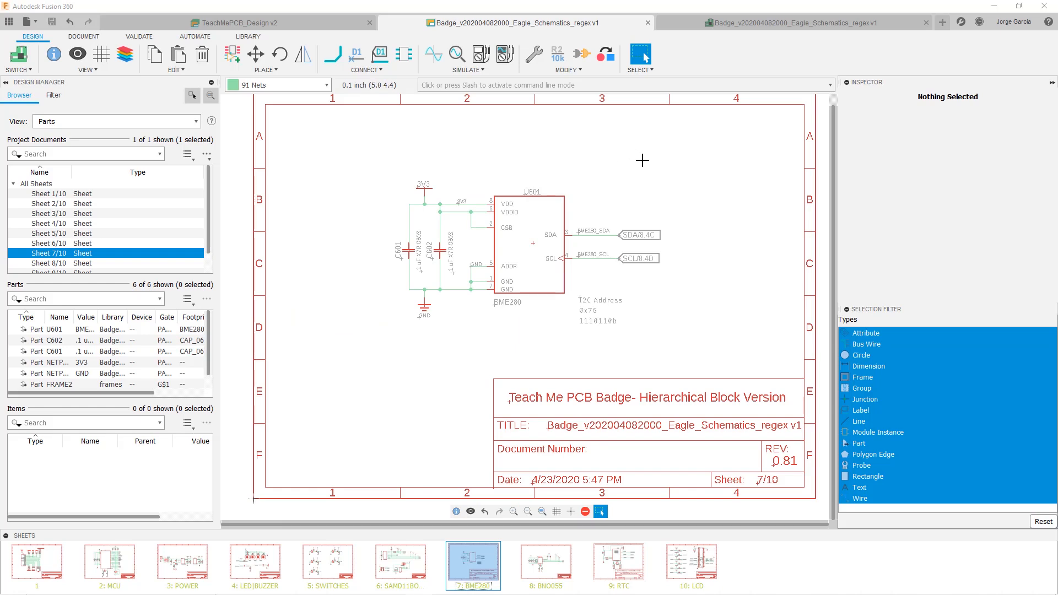
mouse_move(572, 167)
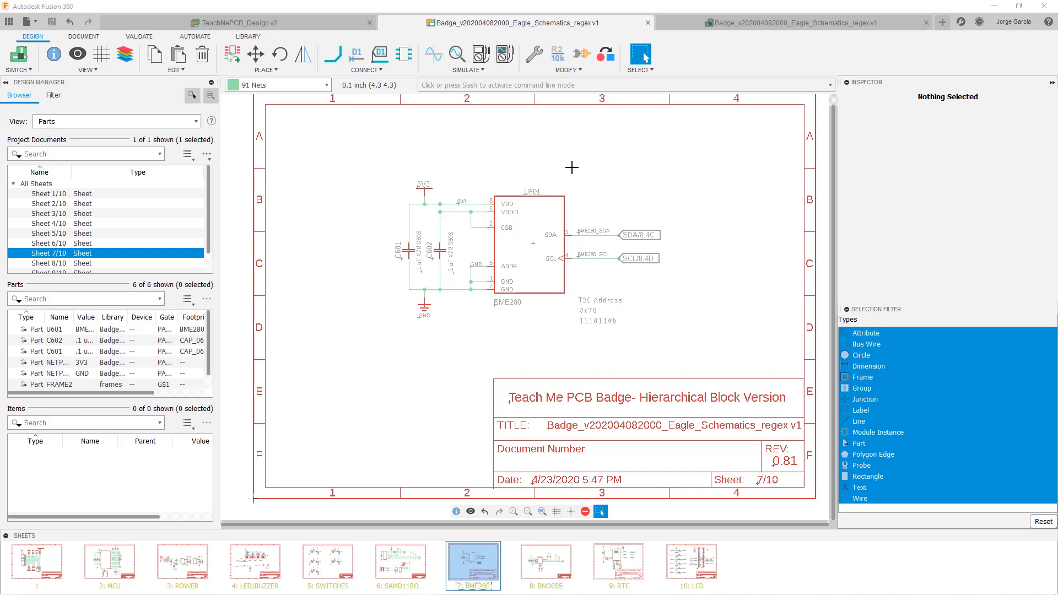
mouse_move(539, 168)
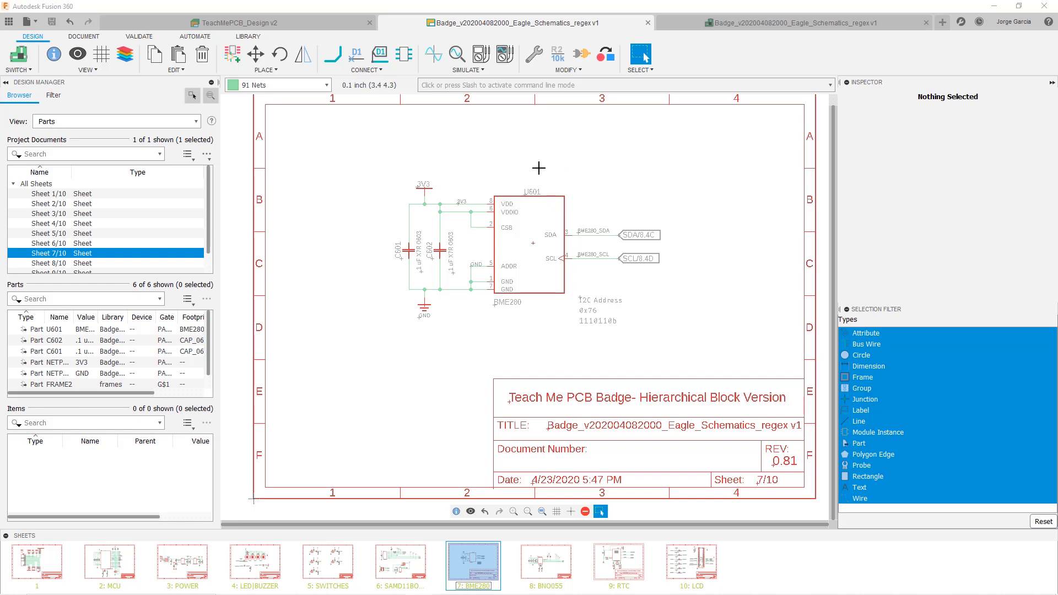
mouse_move(539, 167)
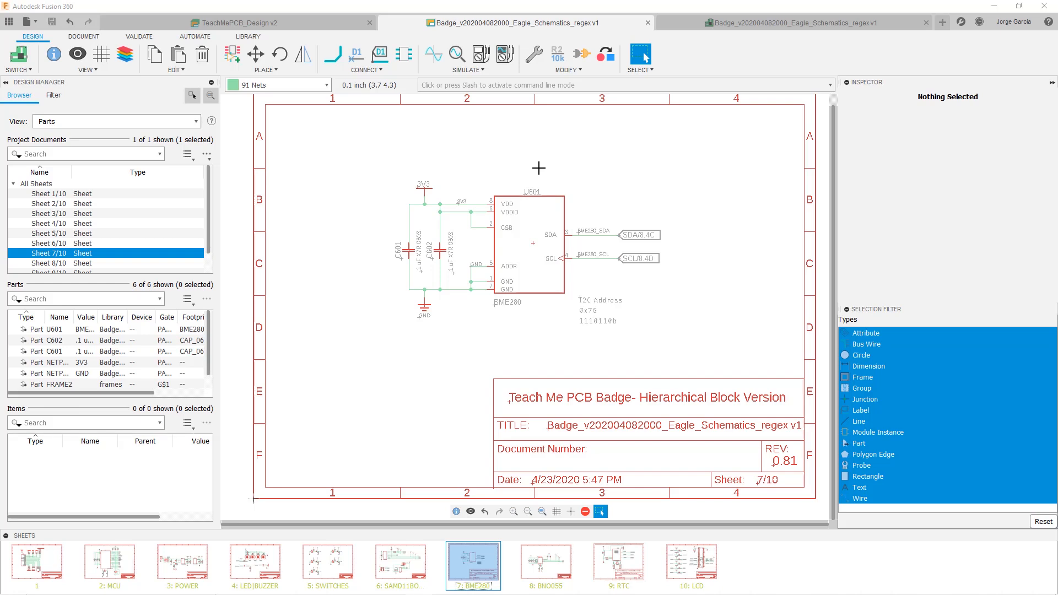
mouse_move(582, 174)
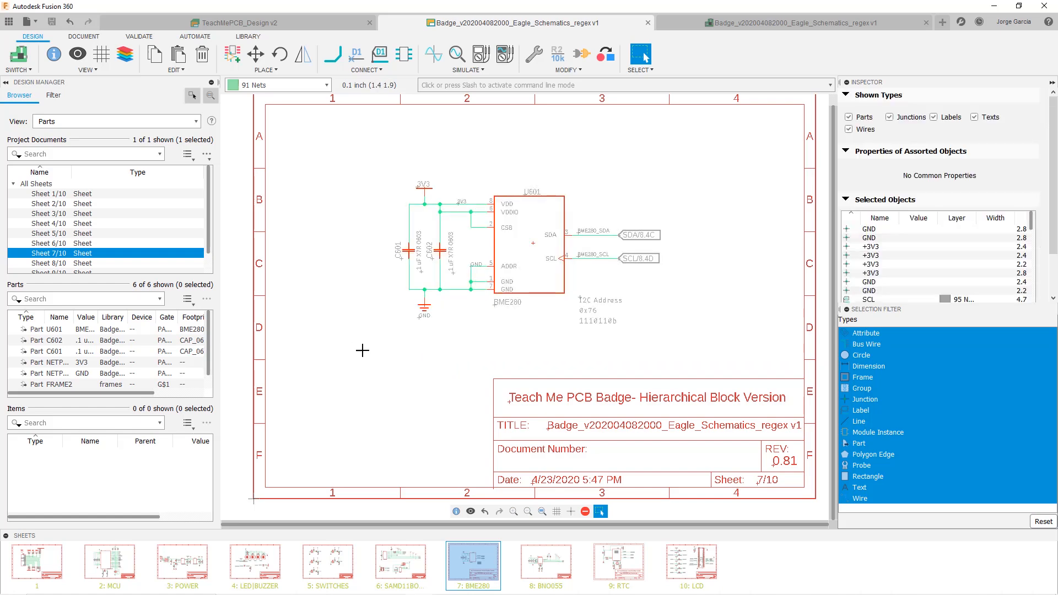
mouse_move(260, 128)
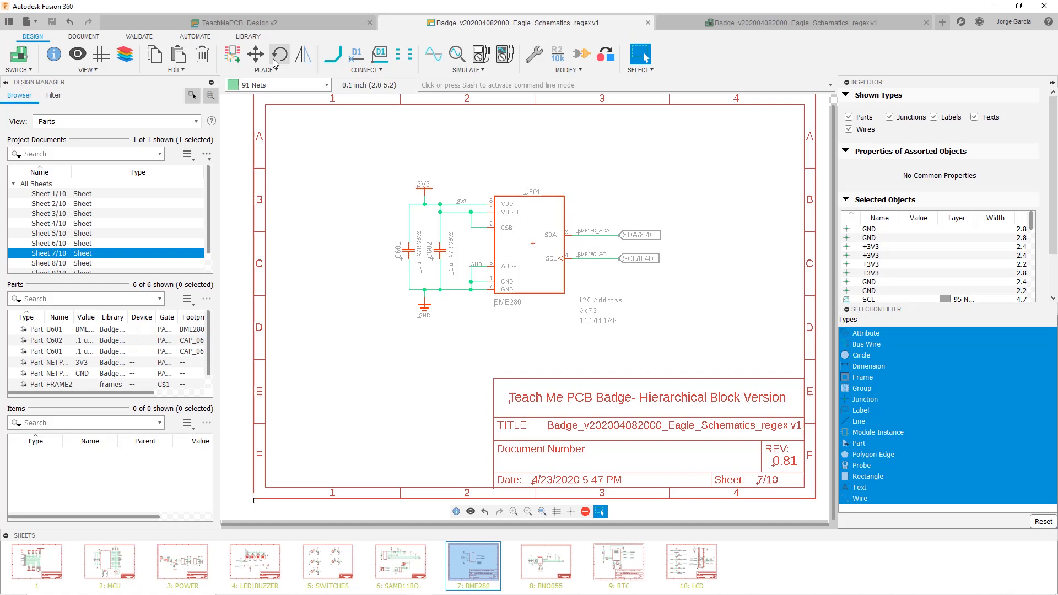
Switch the ribbon to the AUTOMATE tab
click(195, 36)
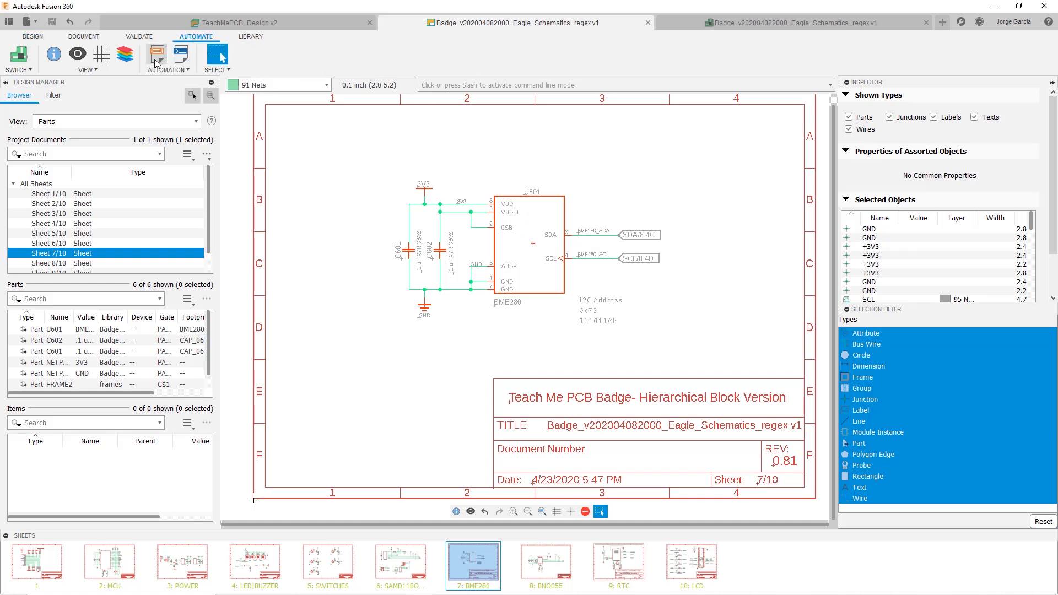
Browse the ULP list and pick the select-sch-group program
click(158, 54)
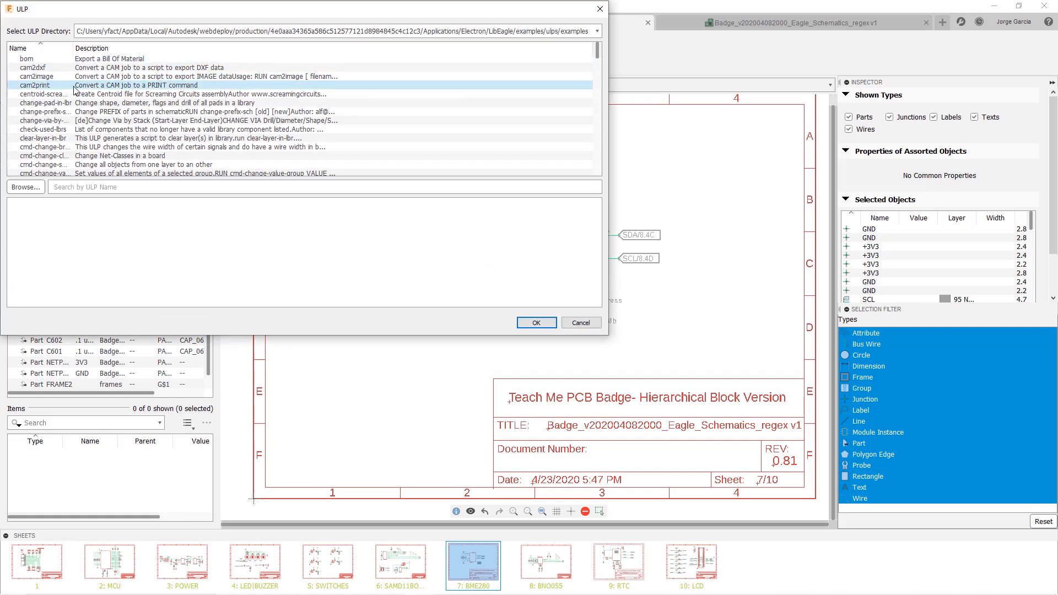
scroll(down, 3)
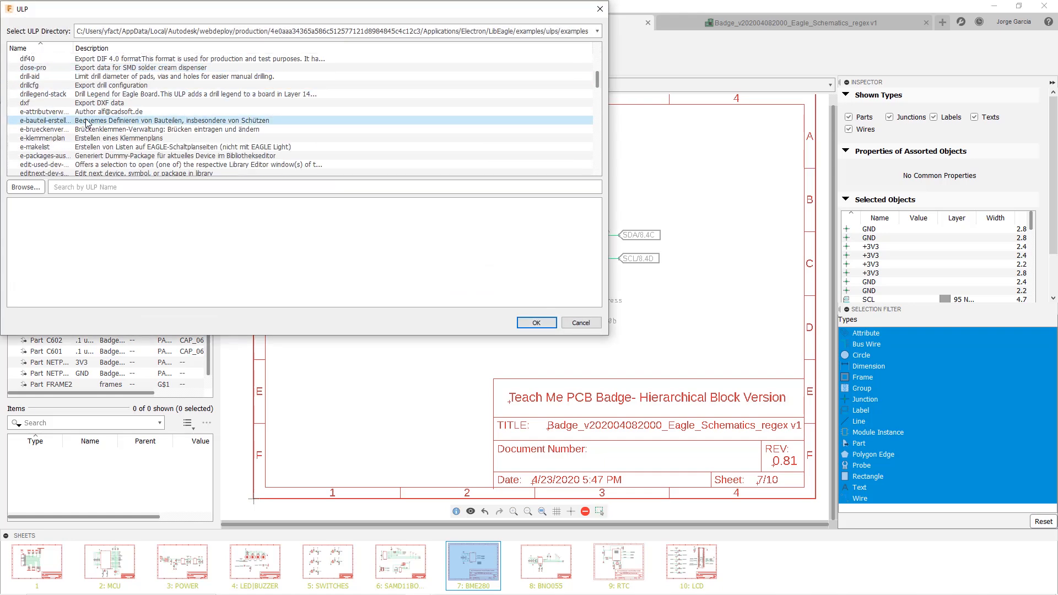
scroll(down, 3)
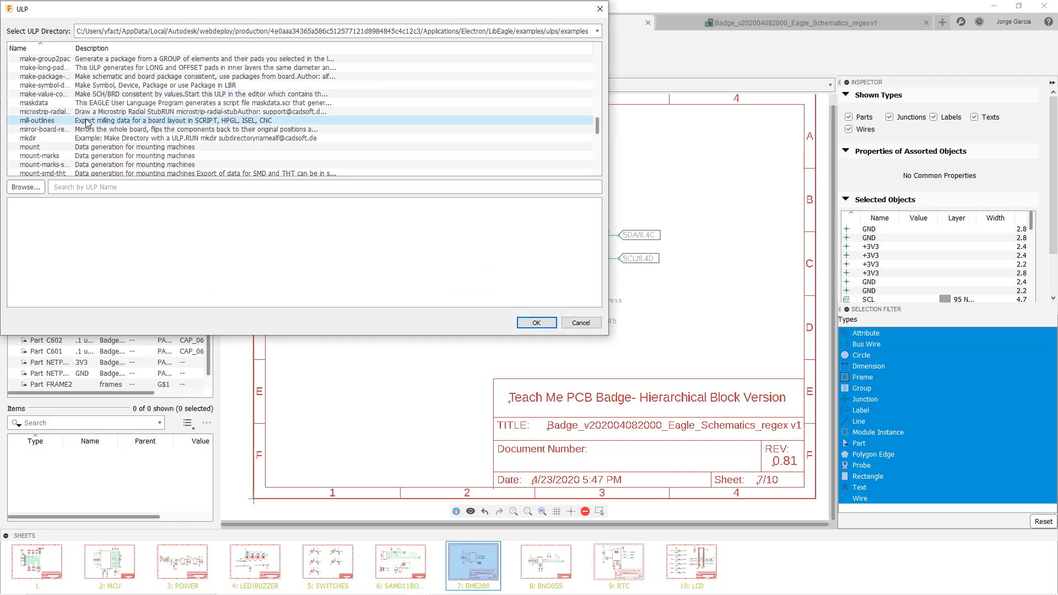
scroll(down, 3)
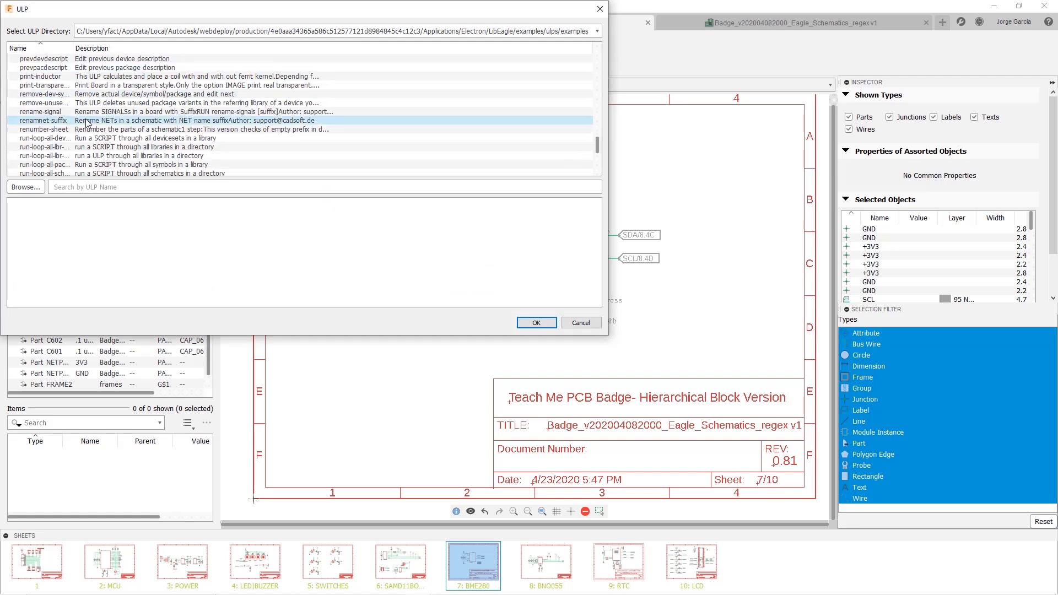
scroll(down, 3)
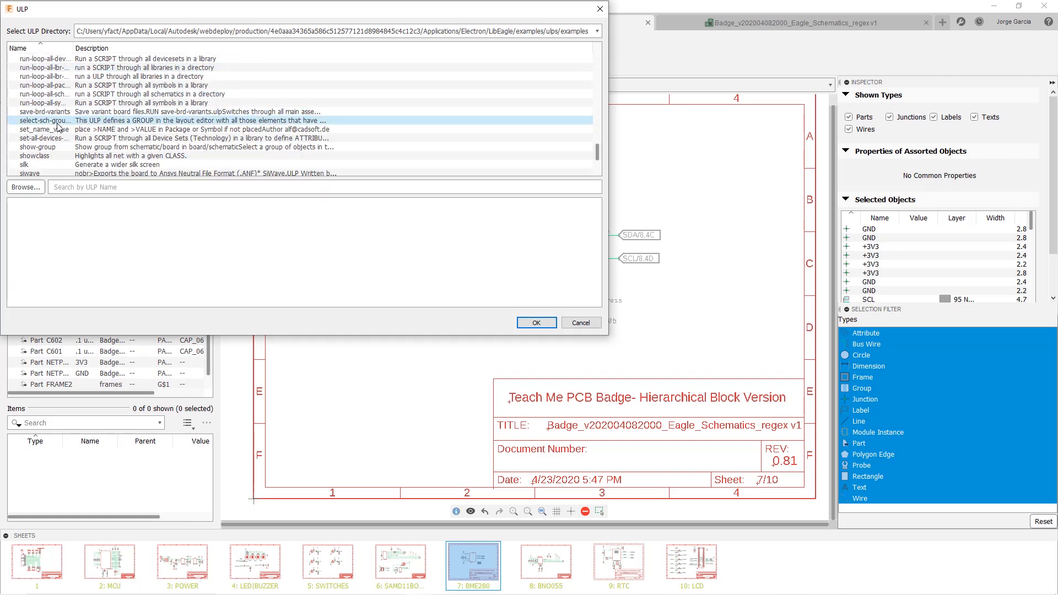
click(36, 136)
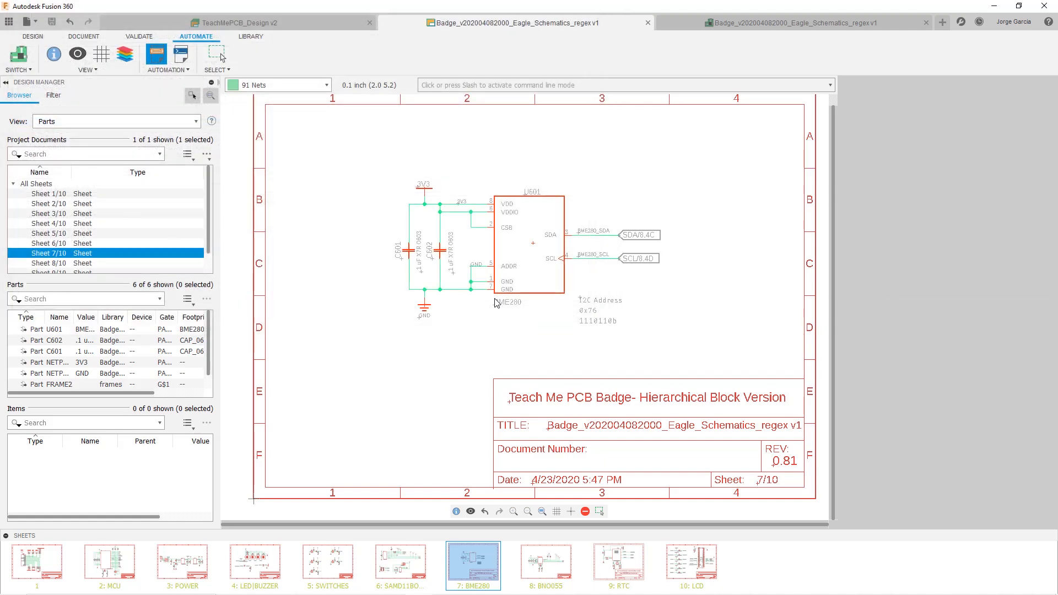
In the board layout, select the BME280 parts on the right, such as C601
click(791, 23)
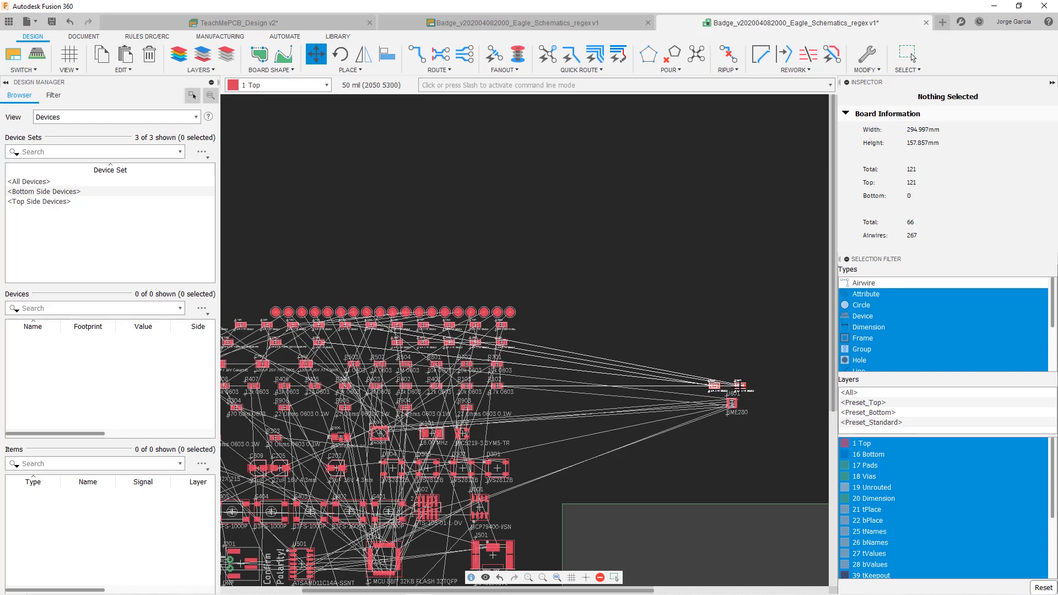
click(713, 385)
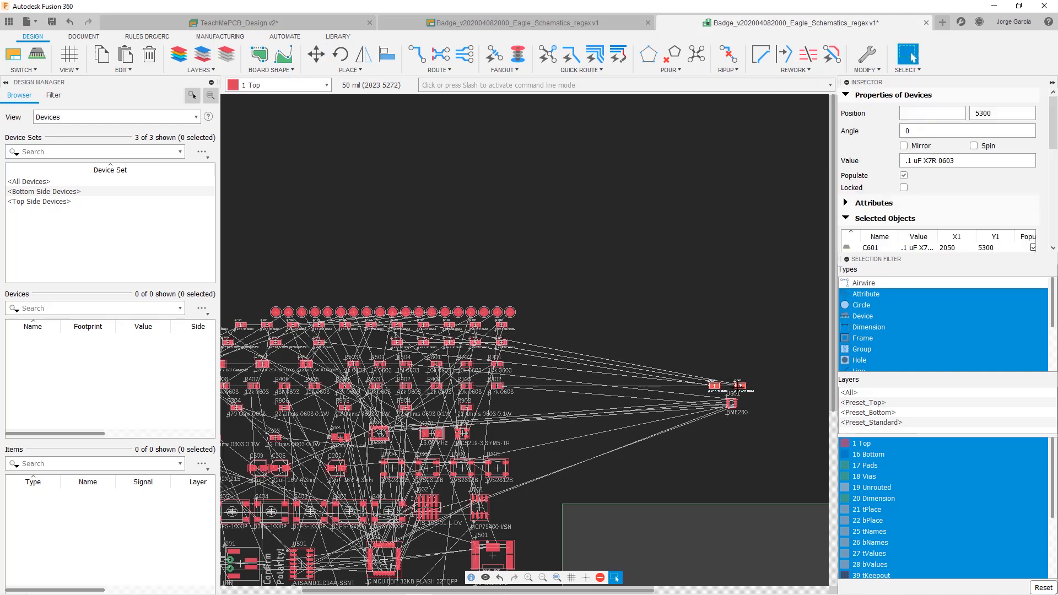